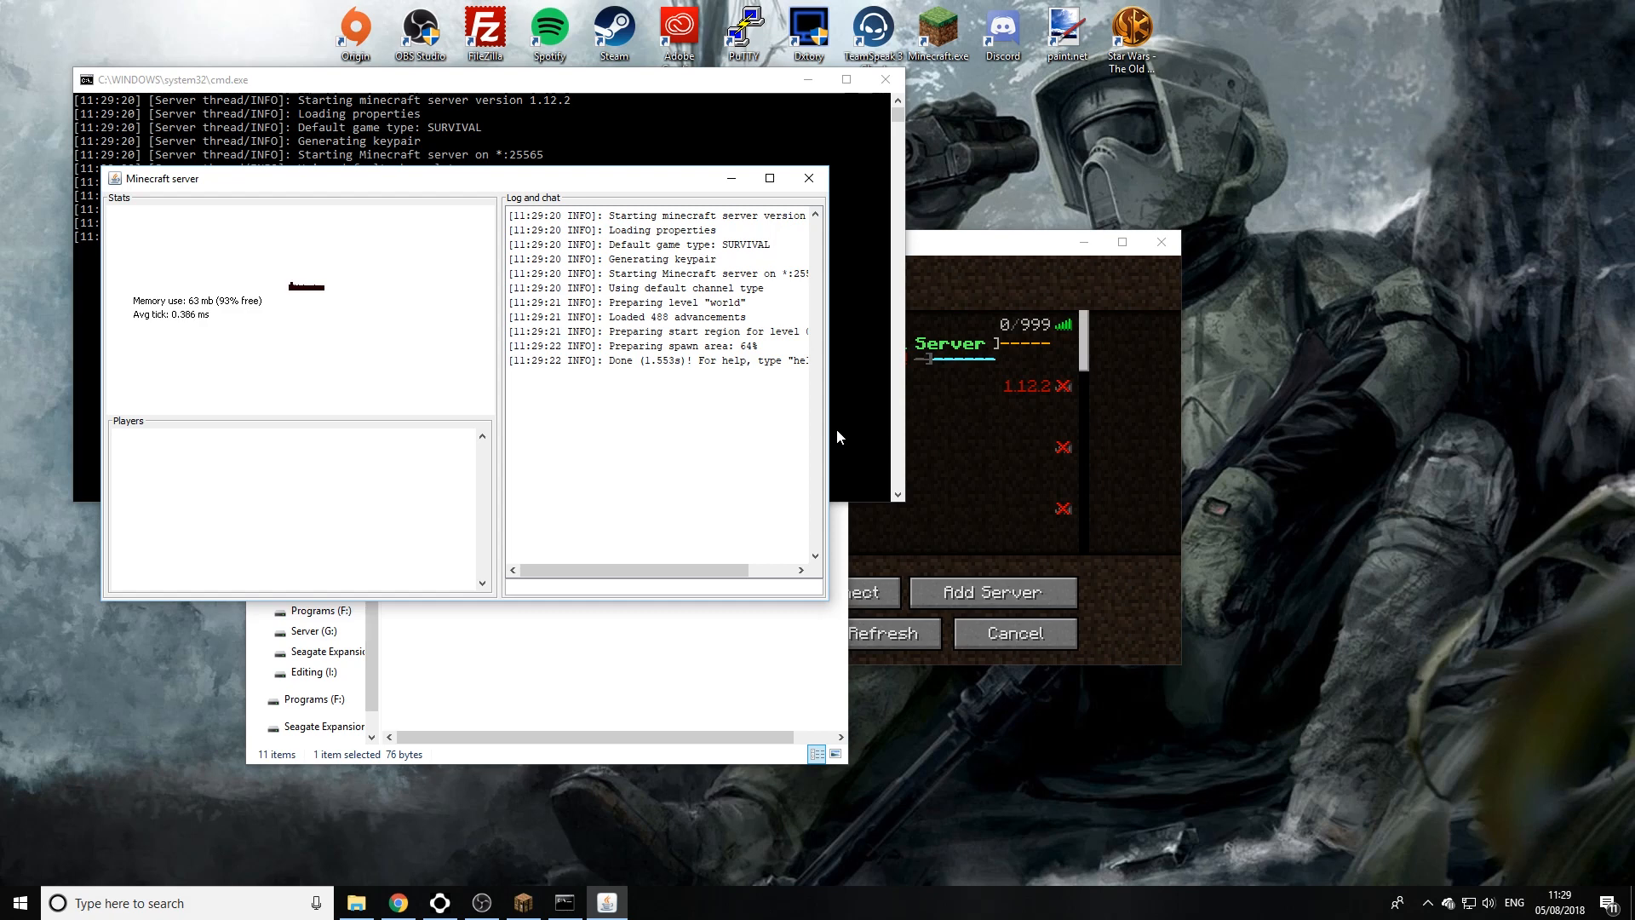
mouse_move(746, 505)
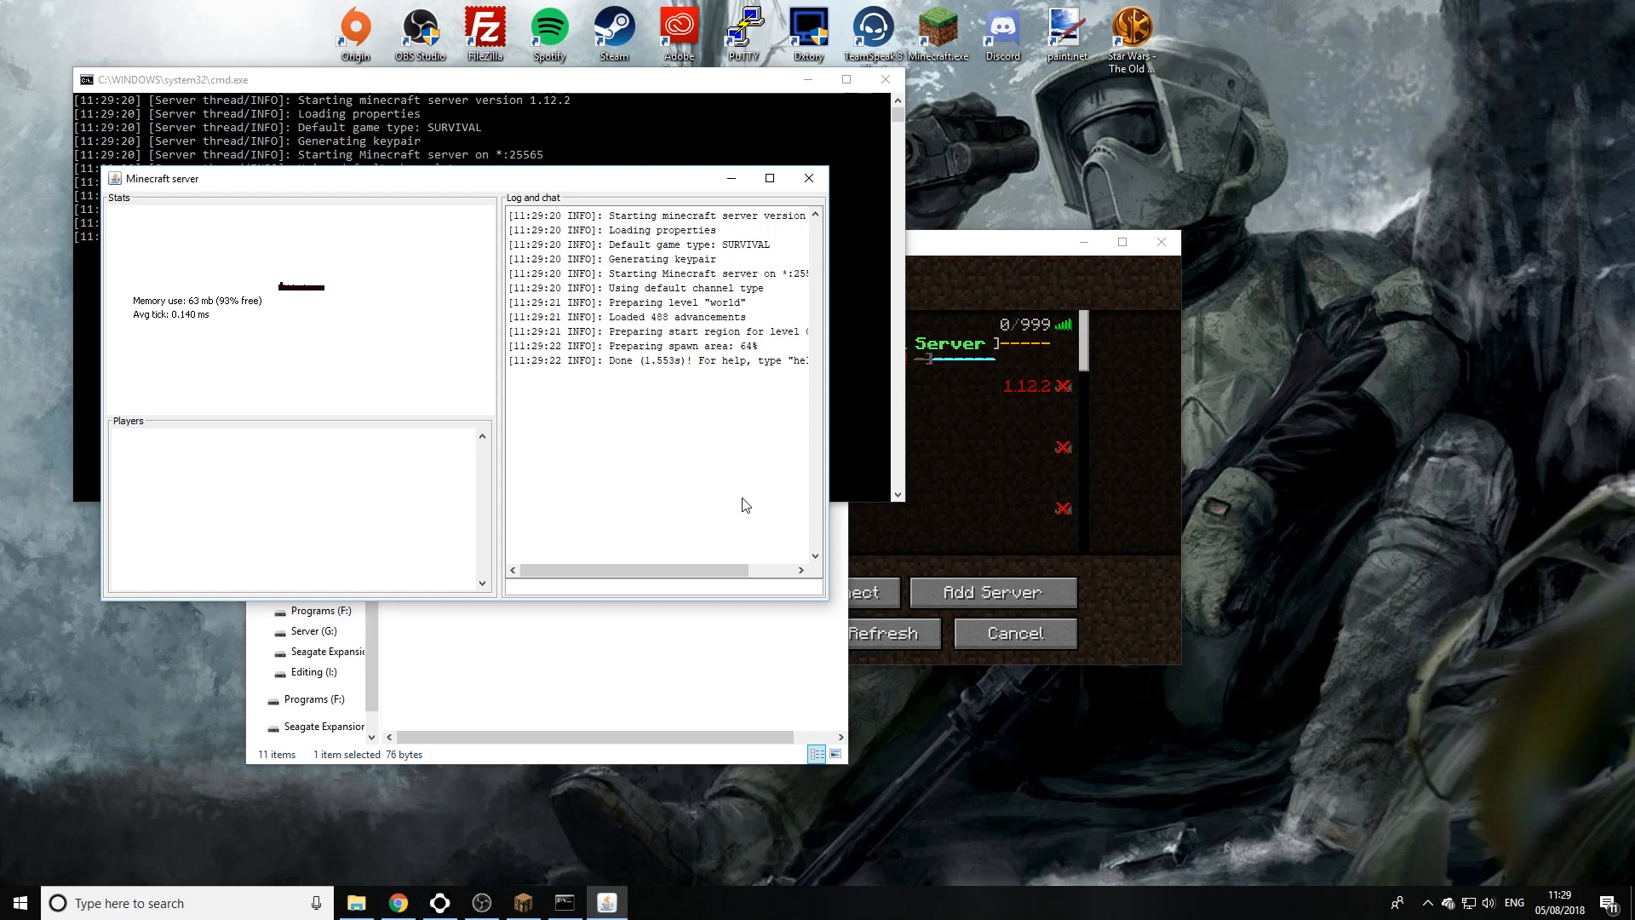
Step: Stop the running 1.12.2 server from its console command box
text(s)
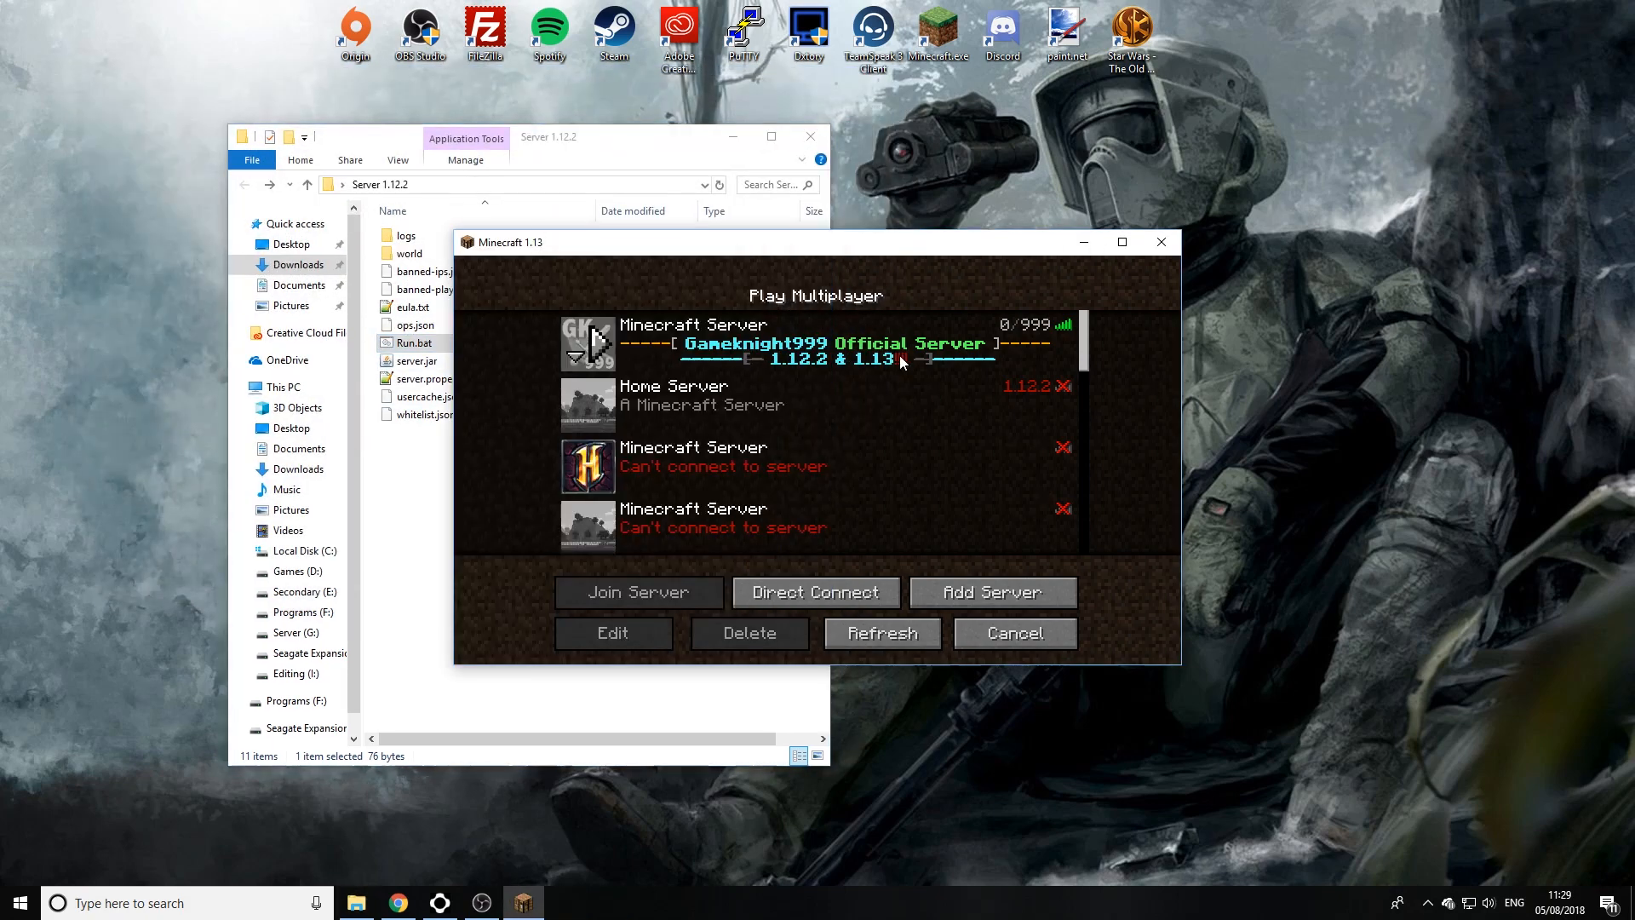
mouse_move(1033, 399)
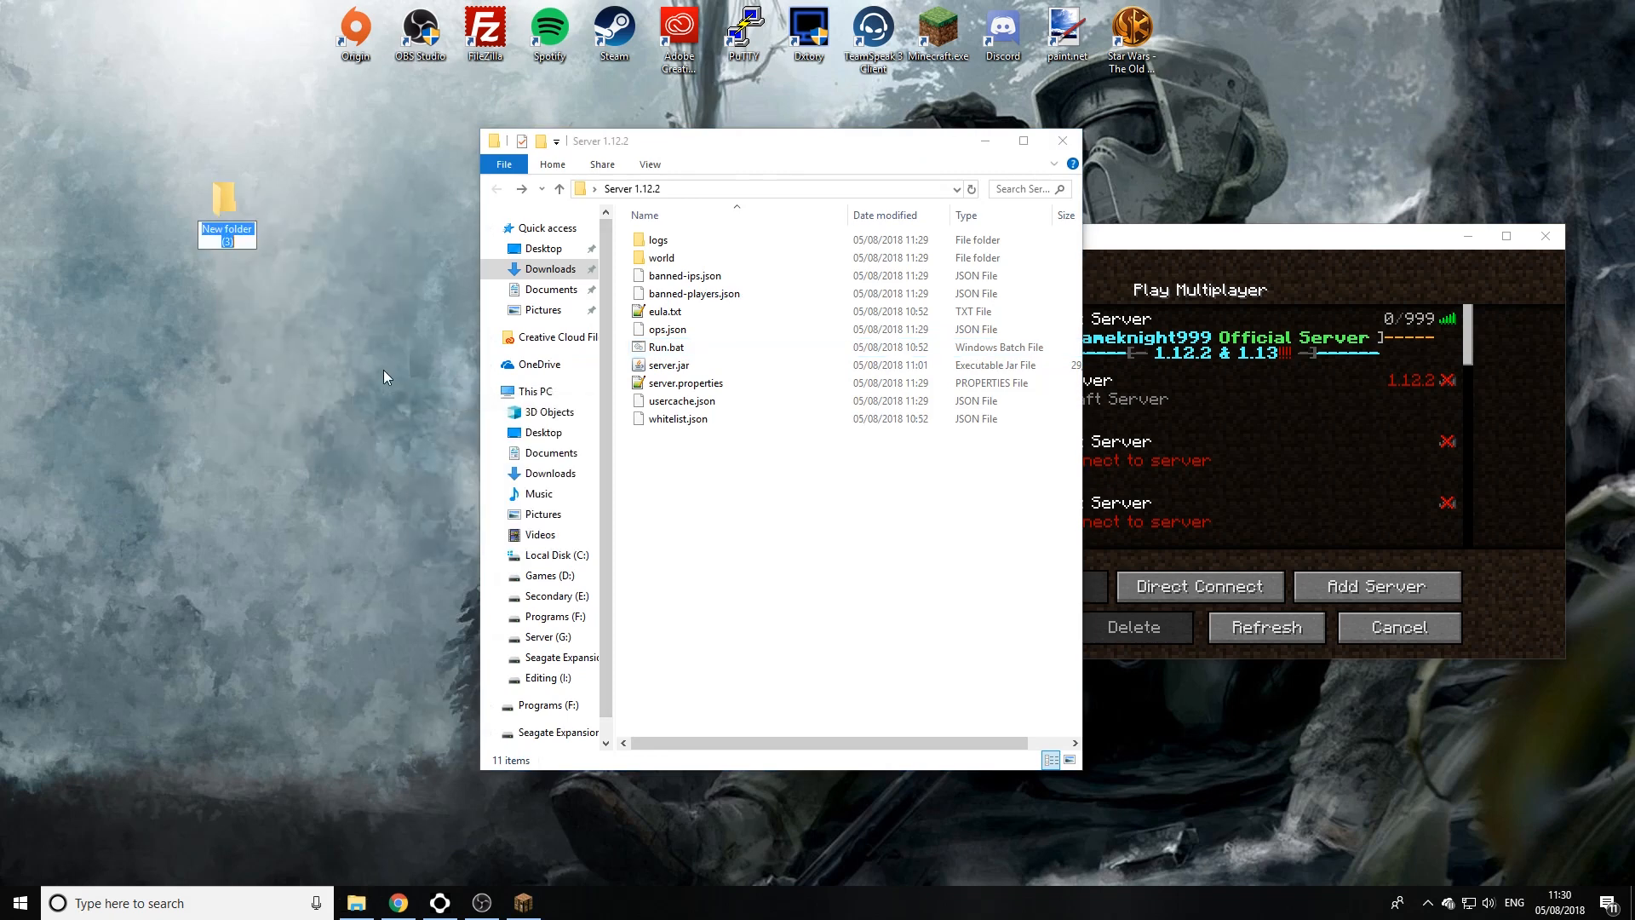
Step: Name the new desktop folder 'Backup MC SERVER'
text(Backup)
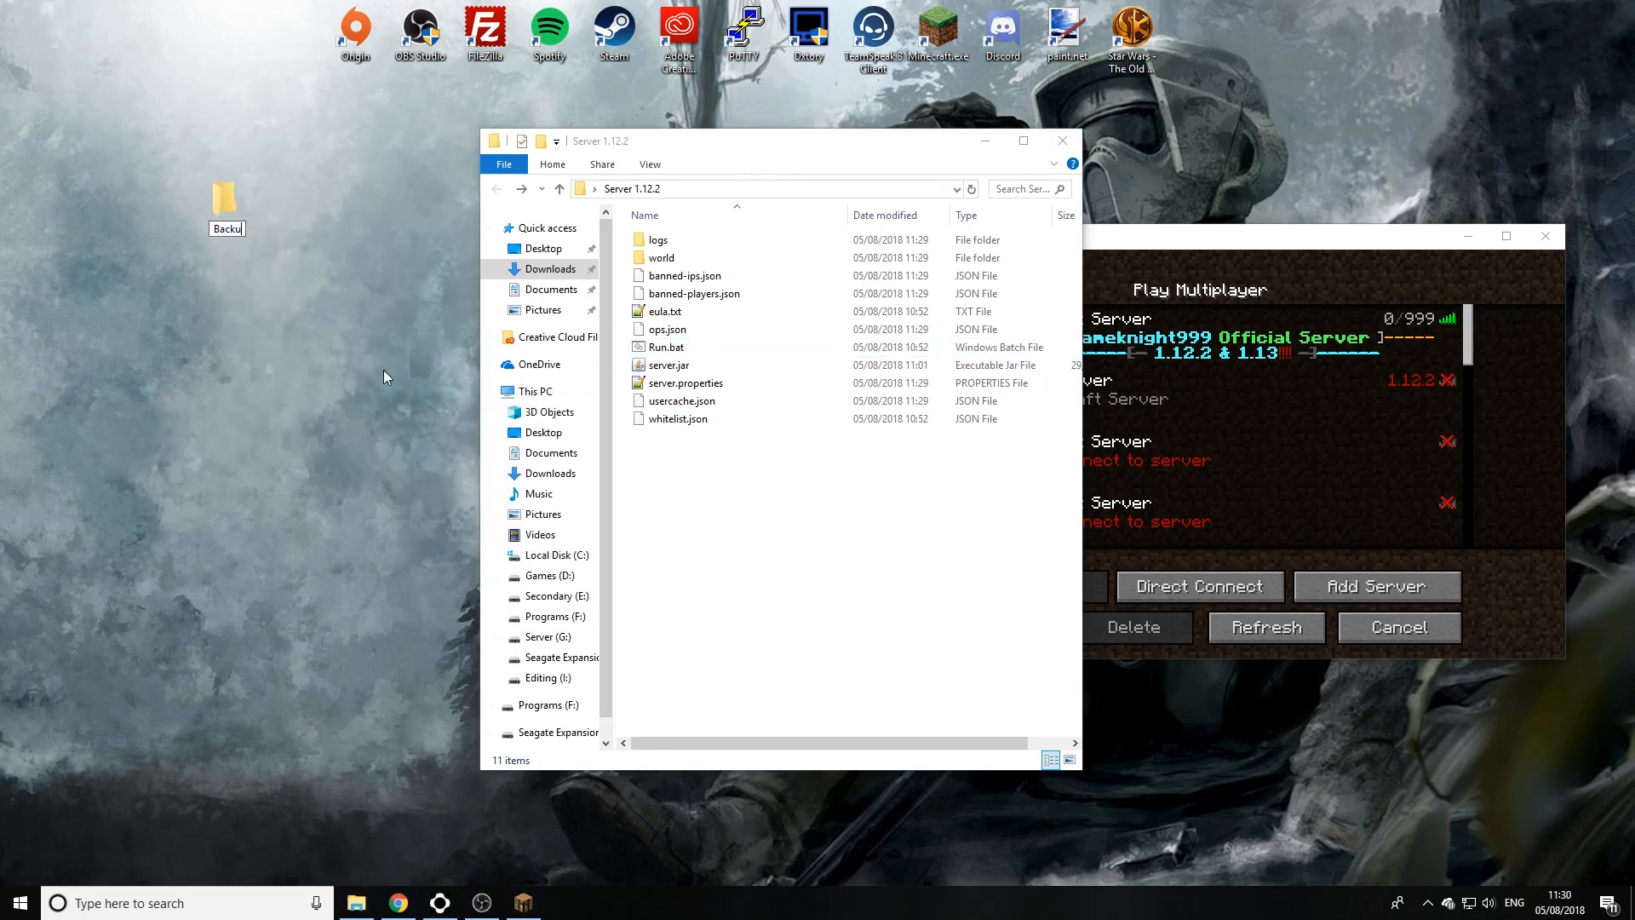
text(Backup MC SERVER)
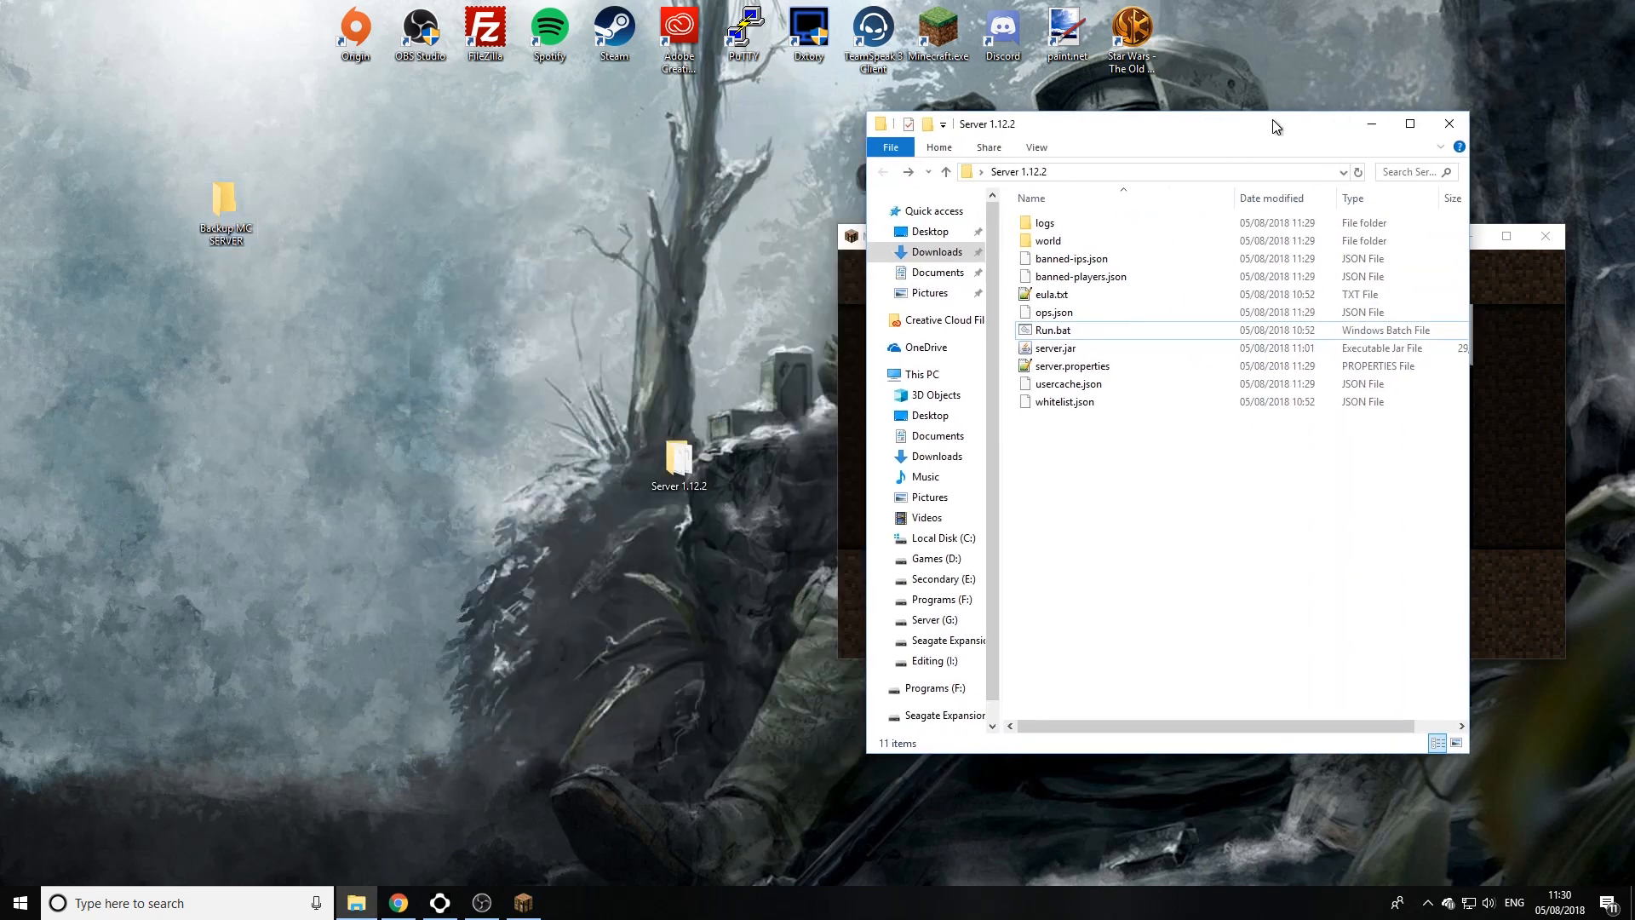
Step: Copy Server 1.12.2 into Backup MC SERVER and verify the backed-up folder's contents
click(679, 461)
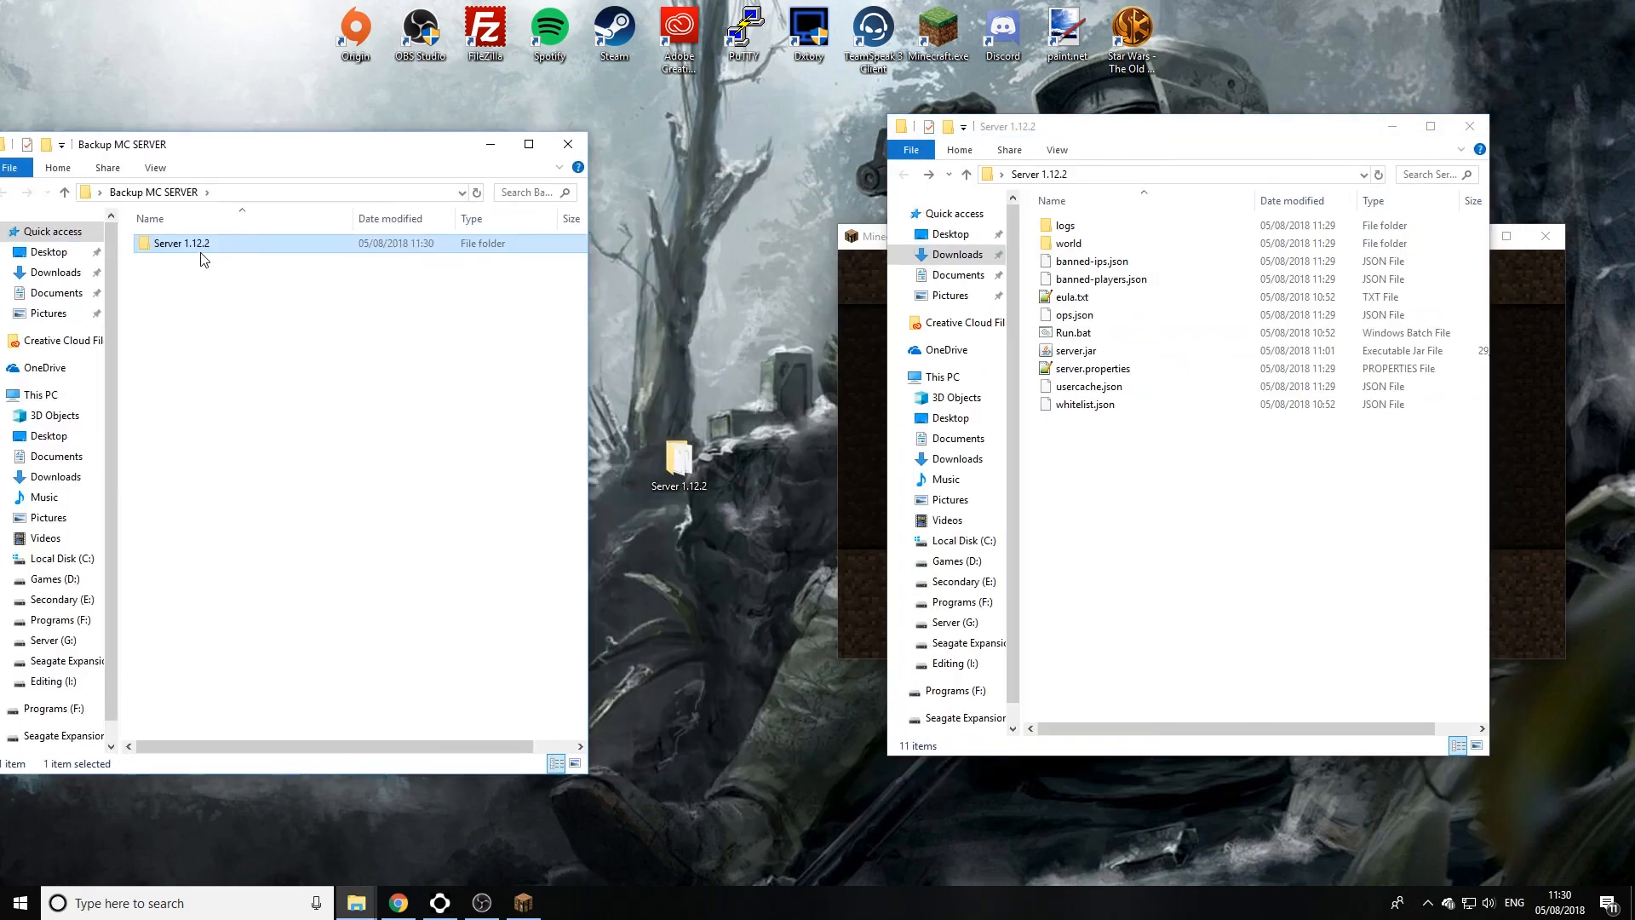
double_click(182, 243)
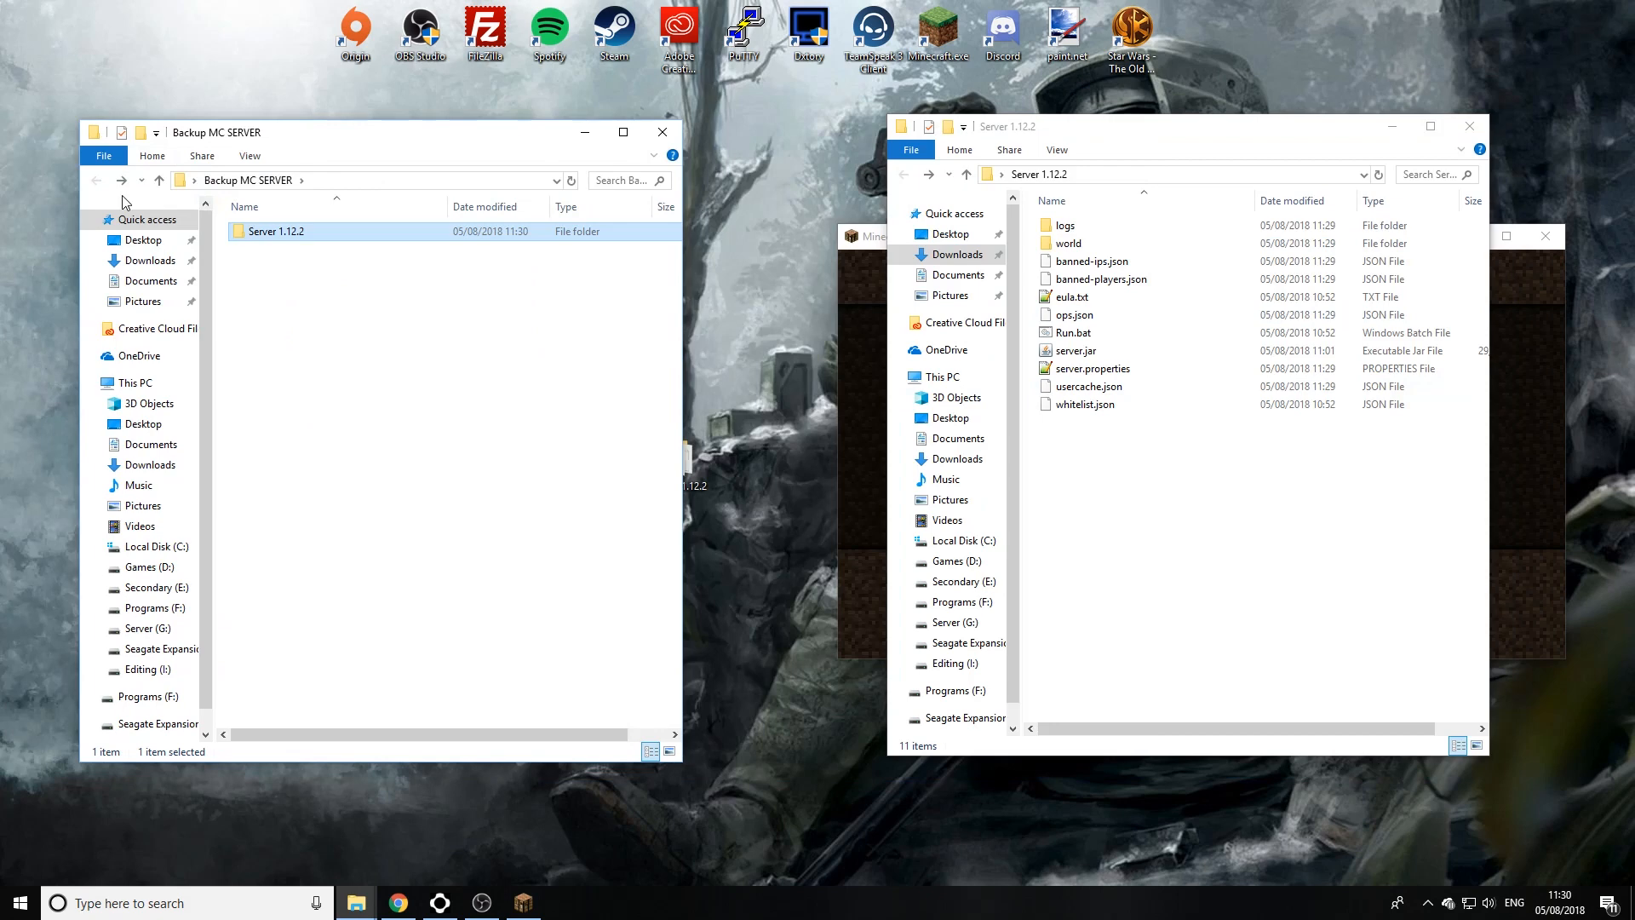
mouse_move(482, 73)
text(3)
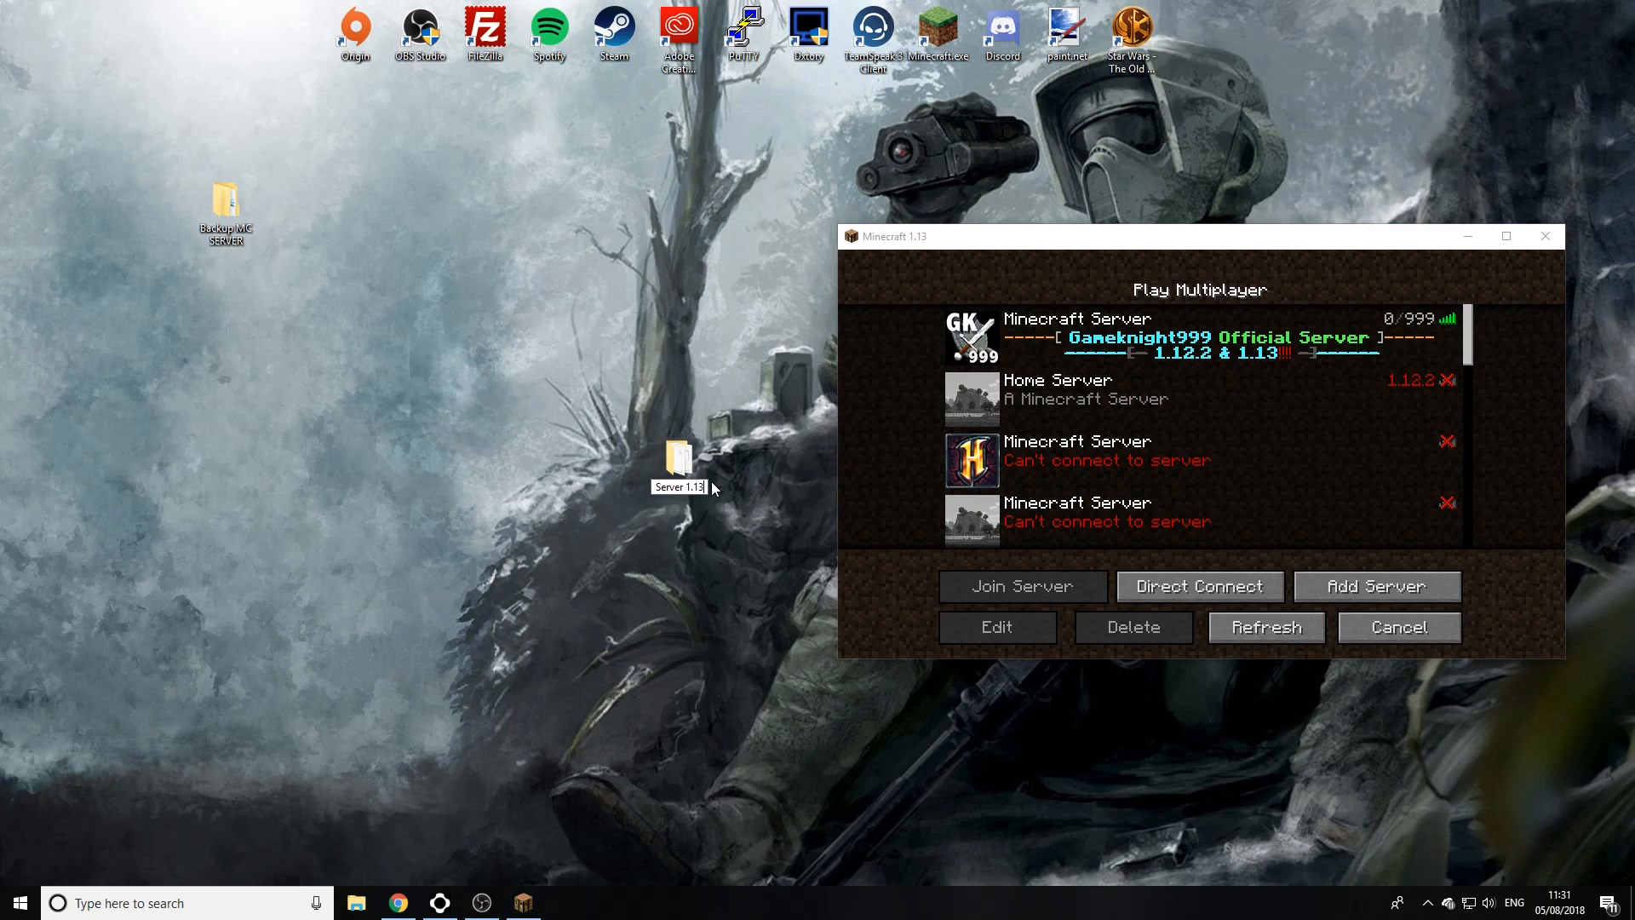
Step: Open the Server 1.13 folder and switch to the Java Edition server download page
double_click(680, 464)
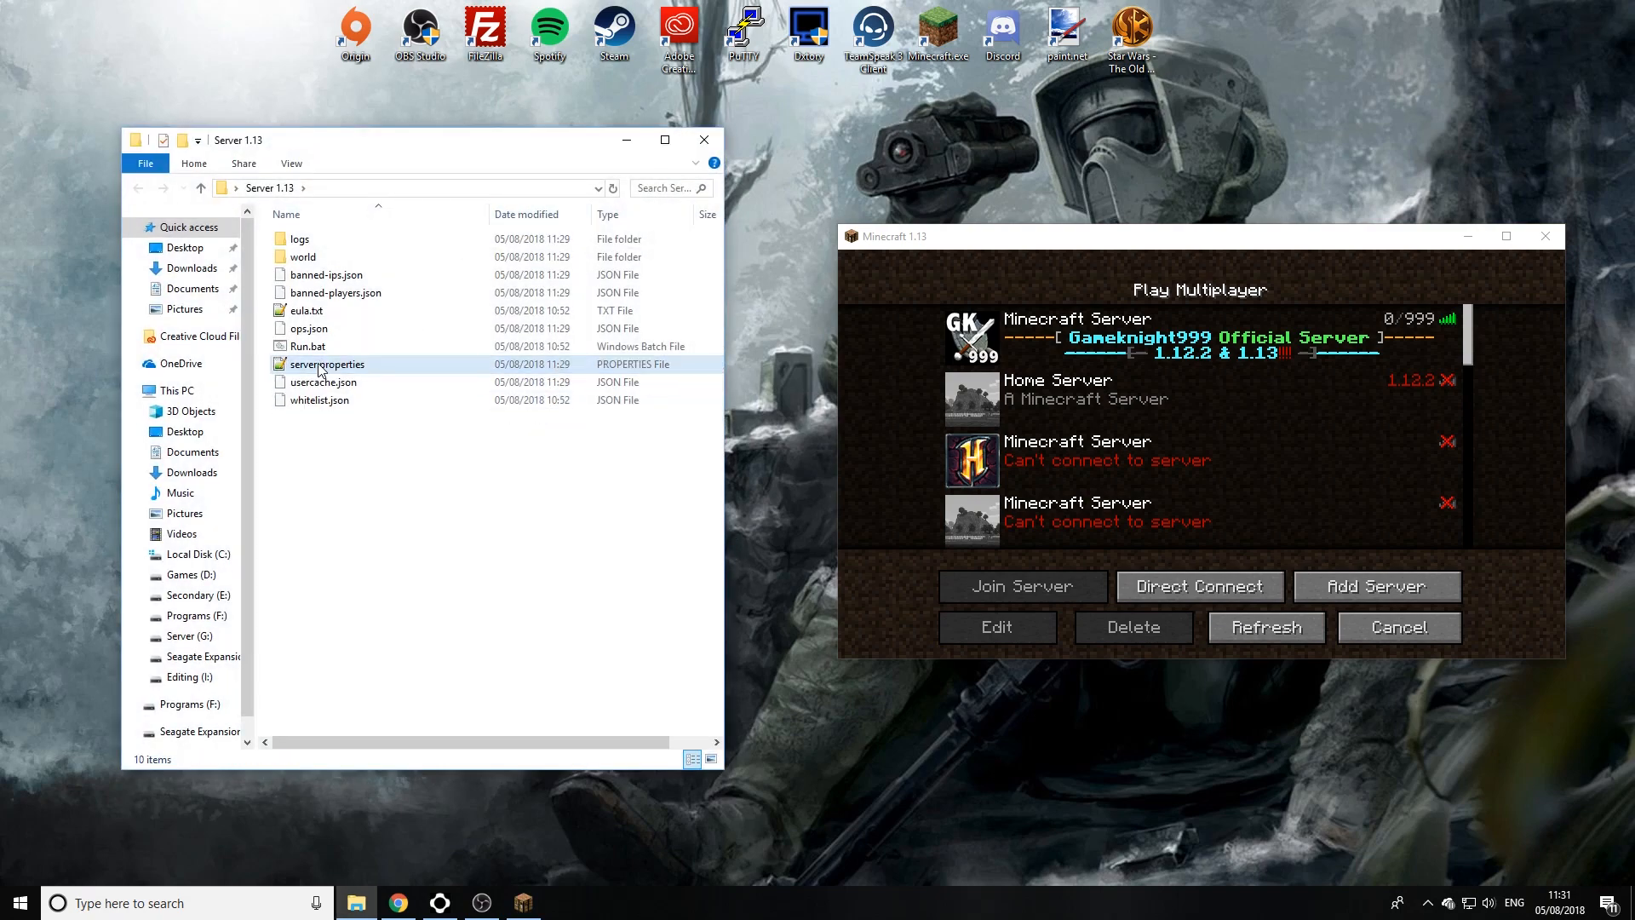
click(397, 903)
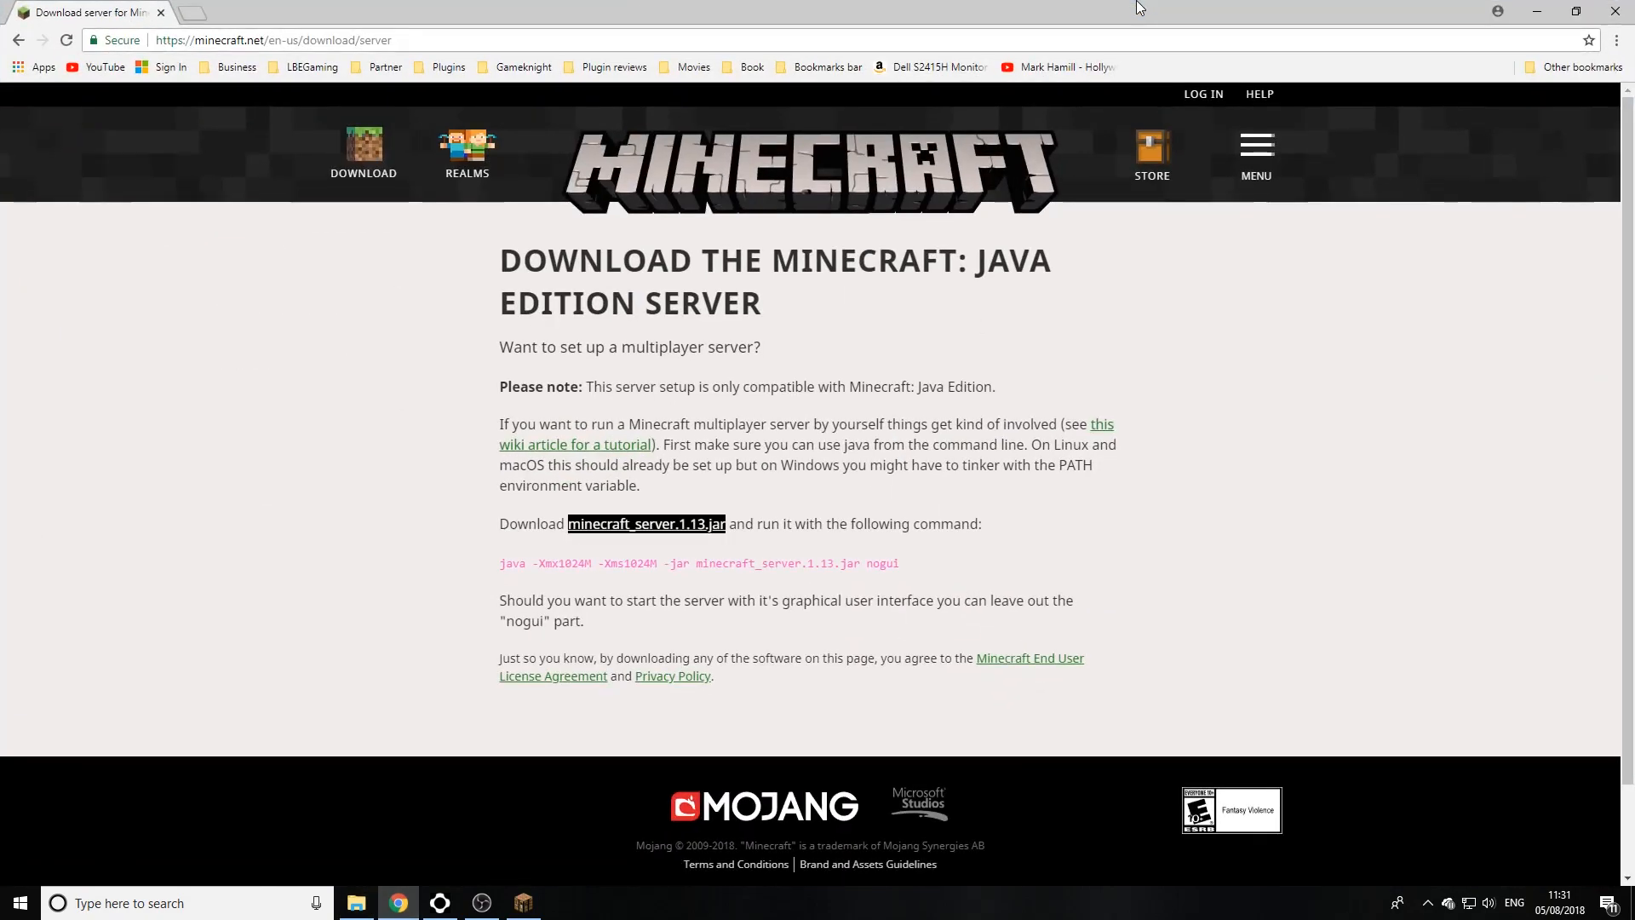
Step: Download minecraft_server.1.13.jar and keep it past the harmful-file warning
click(645, 523)
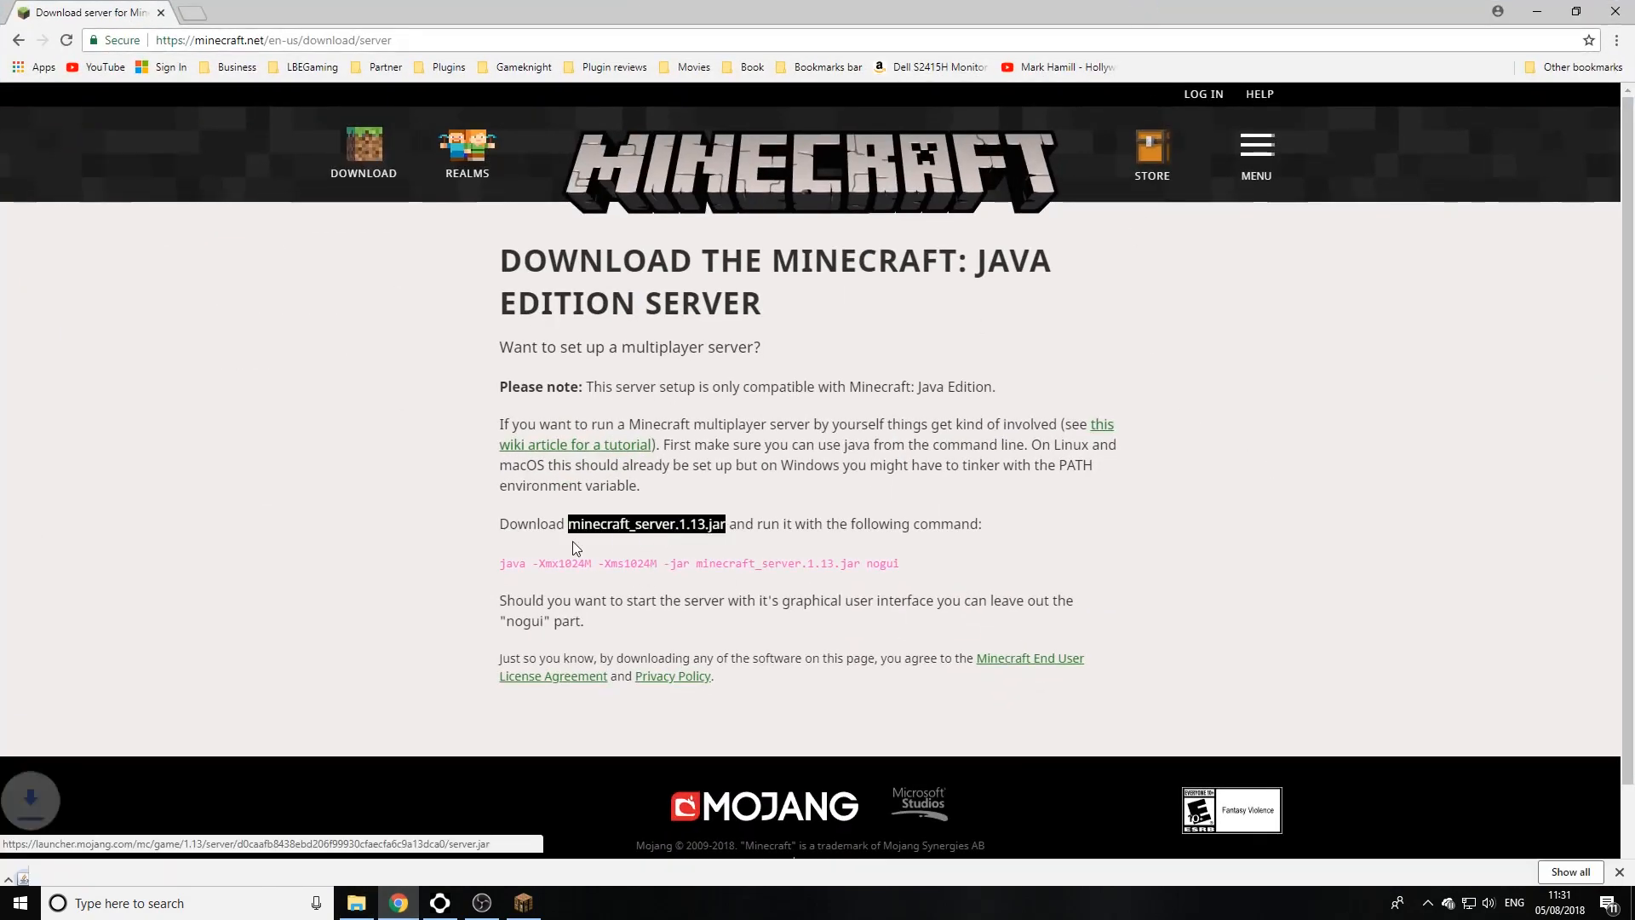
click(647, 523)
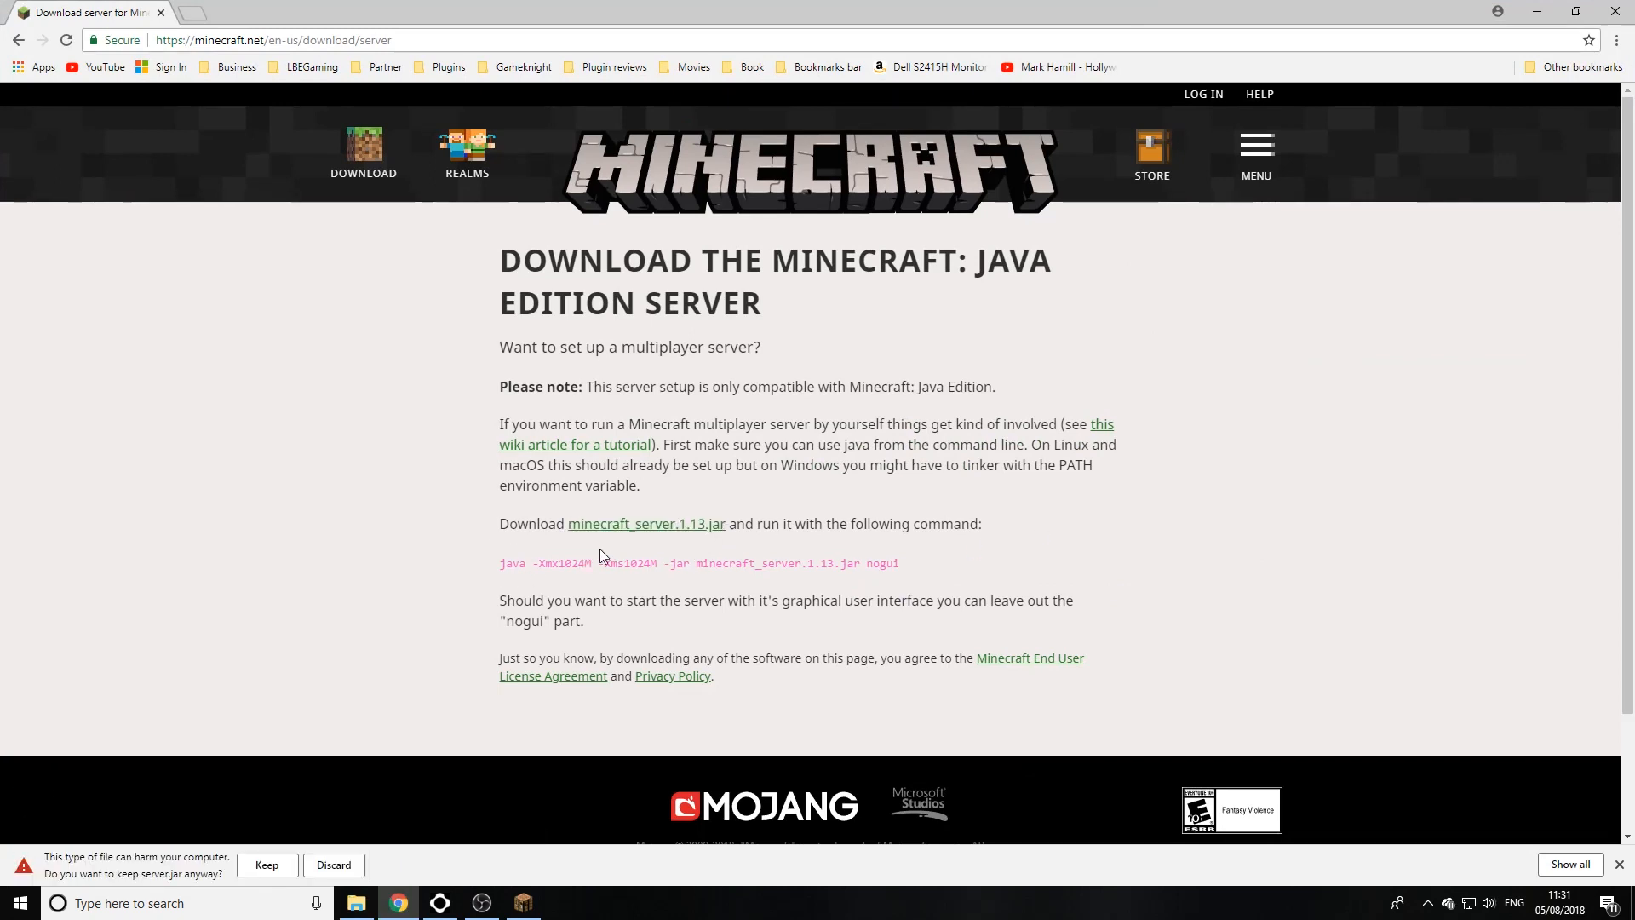
mouse_move(649, 545)
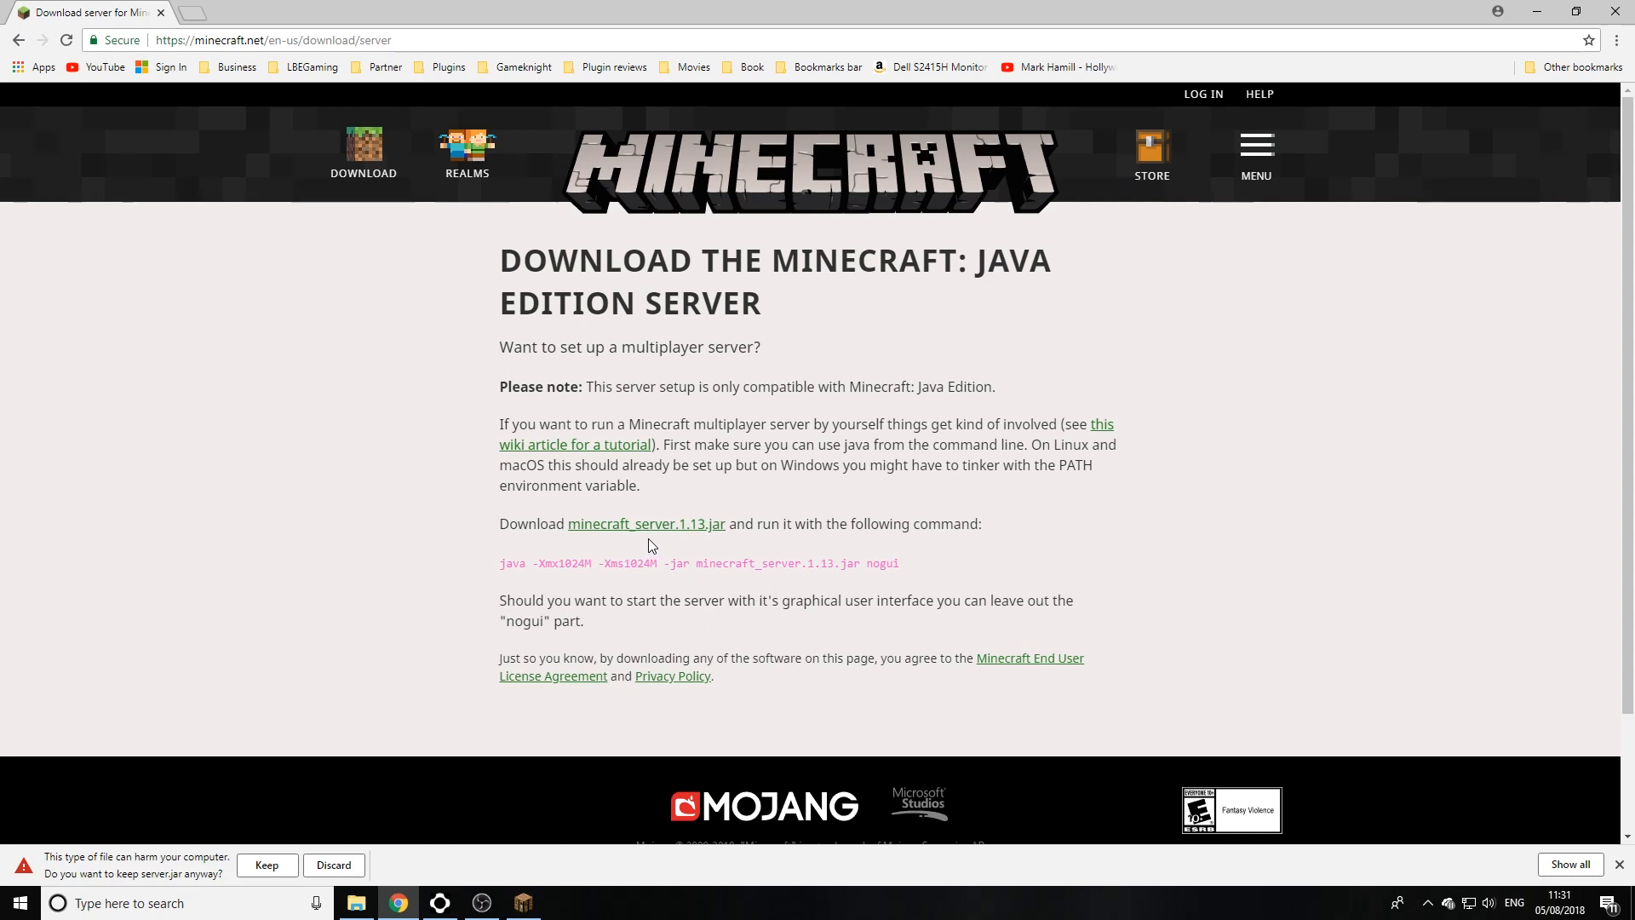
mouse_move(668, 546)
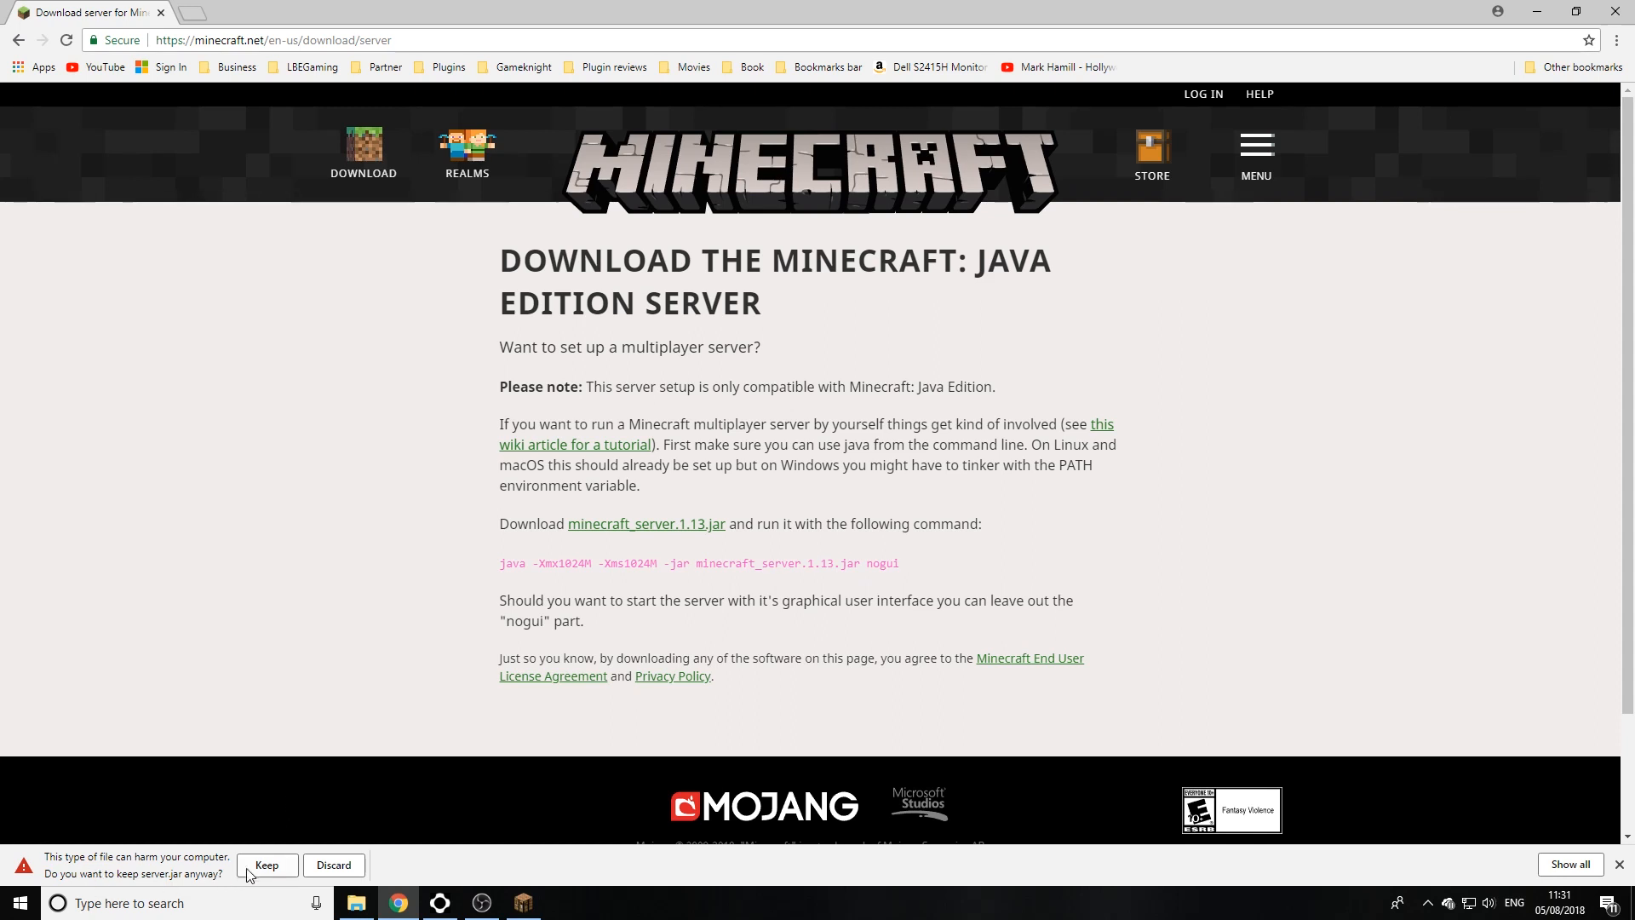
click(267, 865)
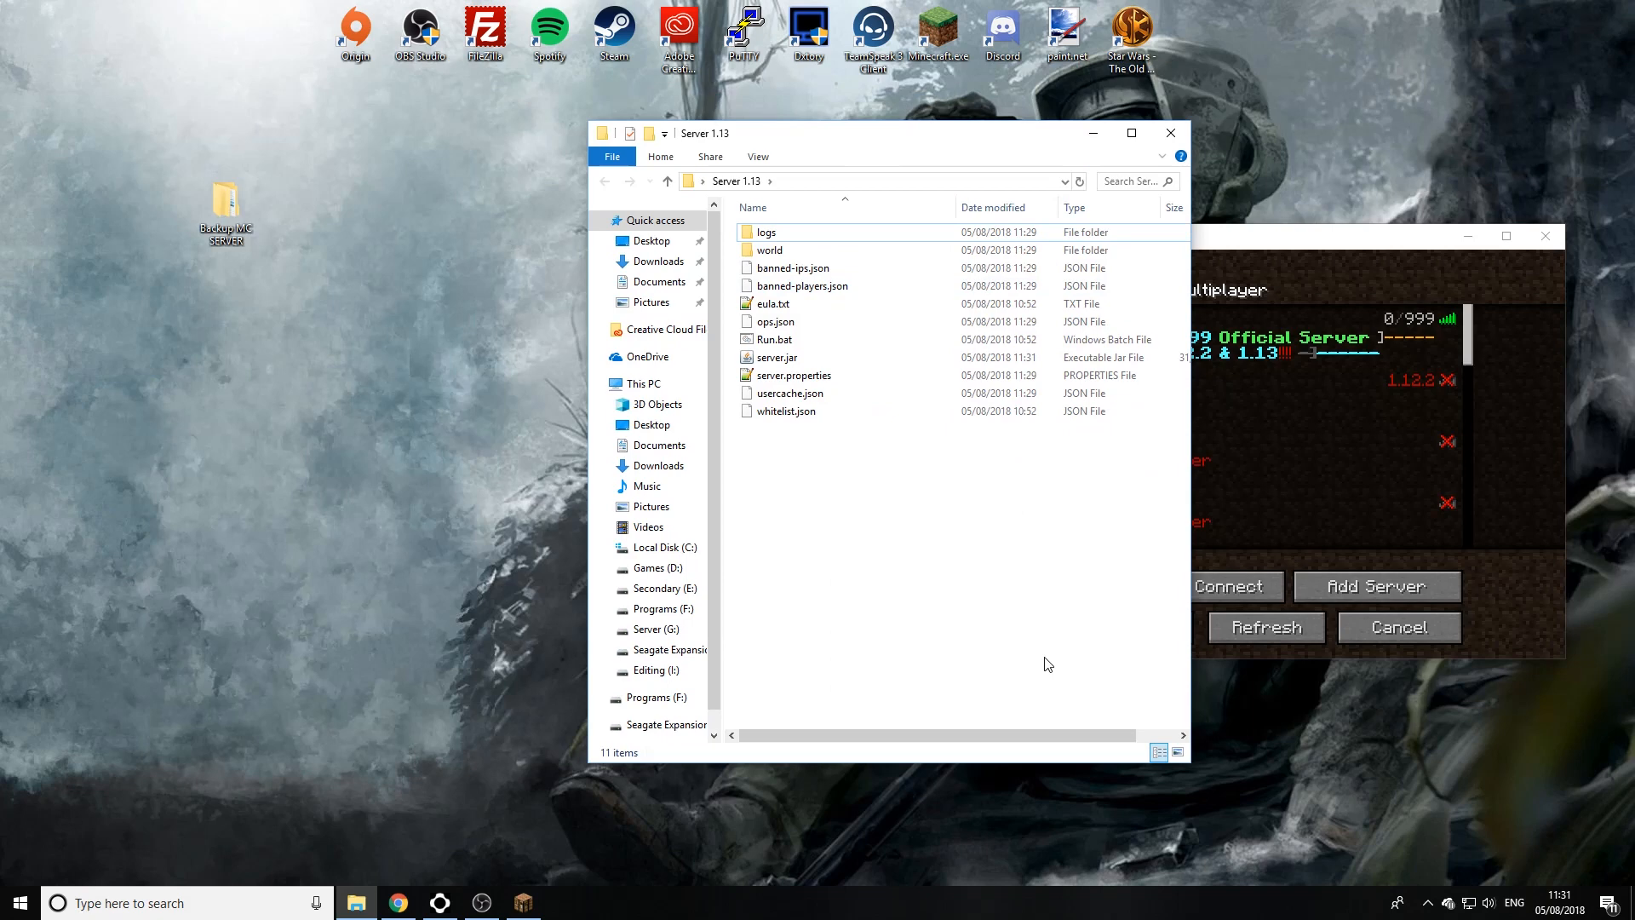
Step: Open Run.bat in Notepad via its right-click Edit option
click(774, 339)
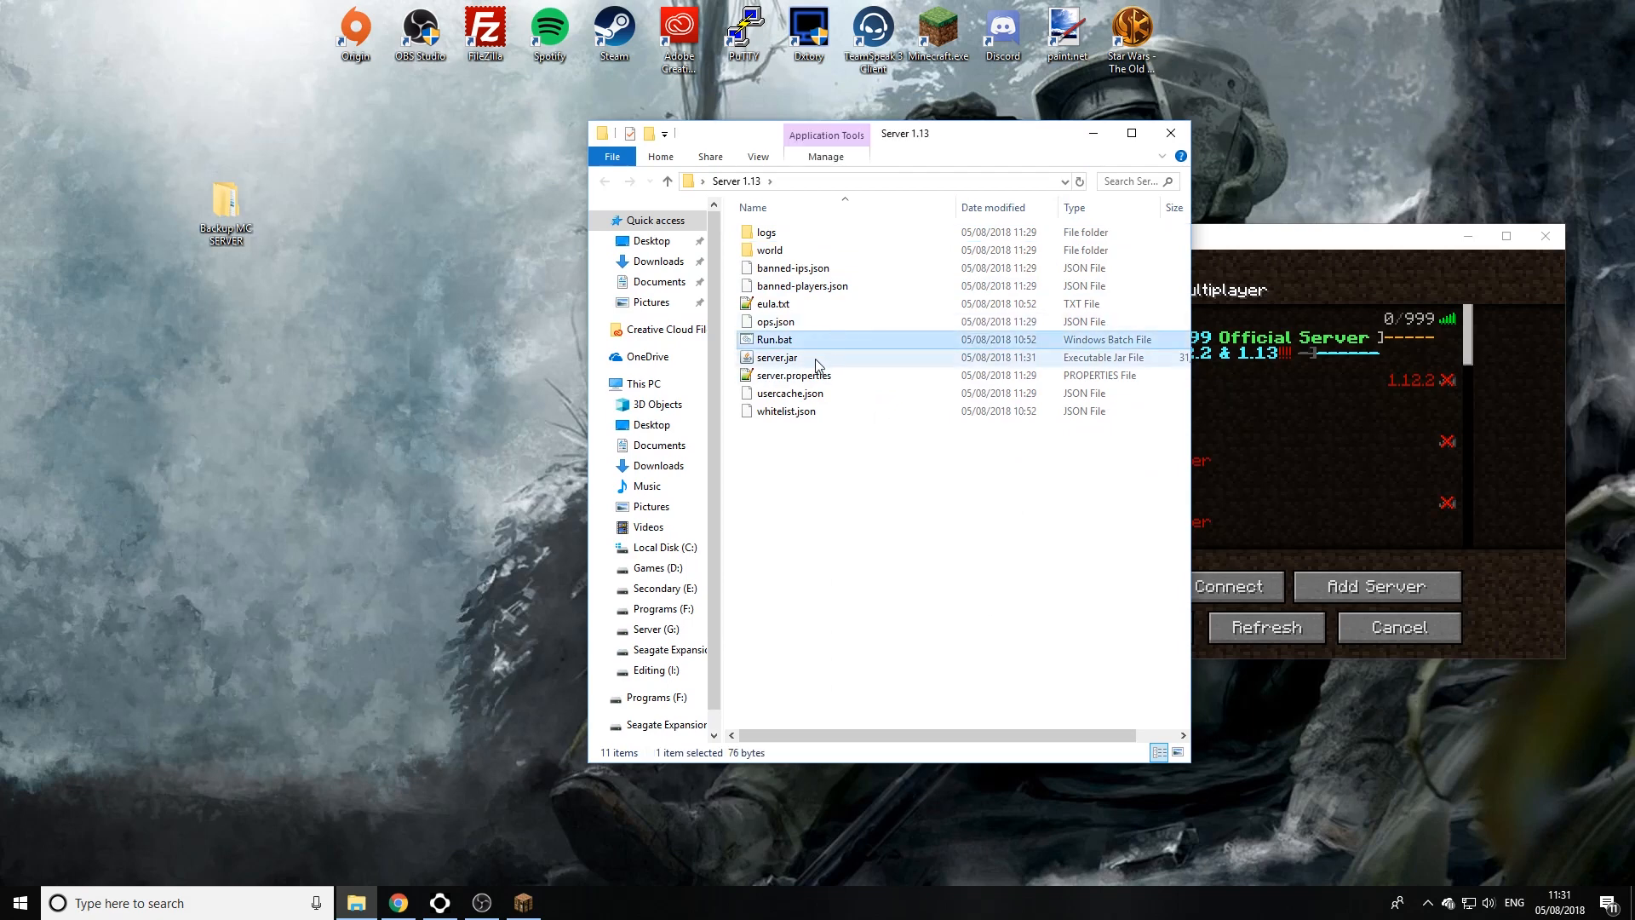
click(776, 356)
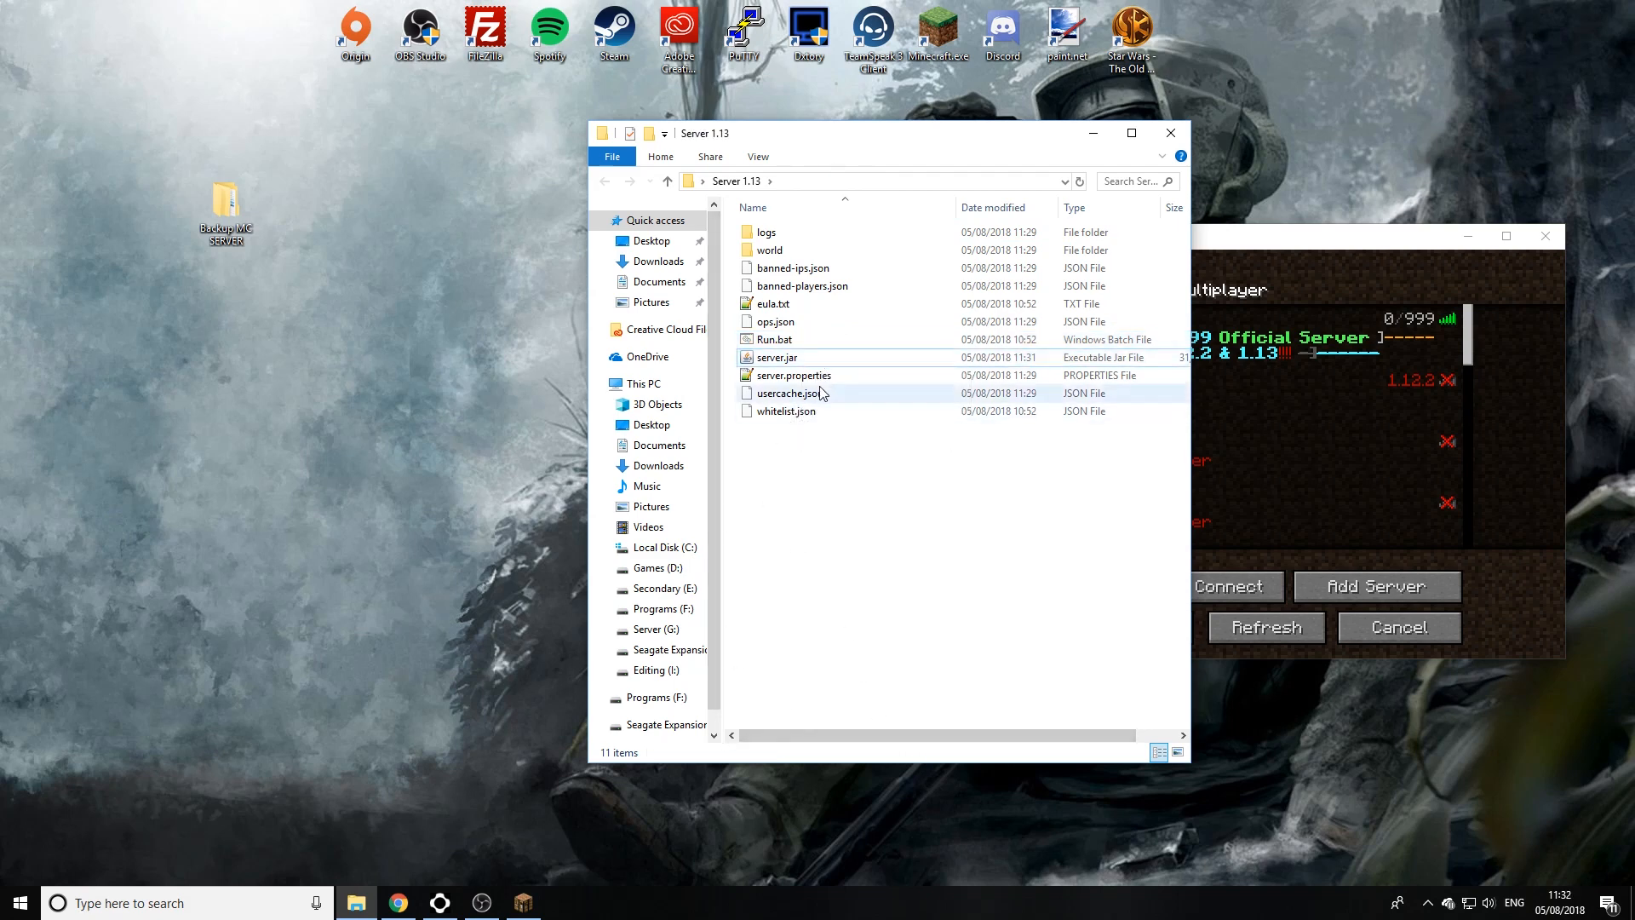
mouse_move(777, 356)
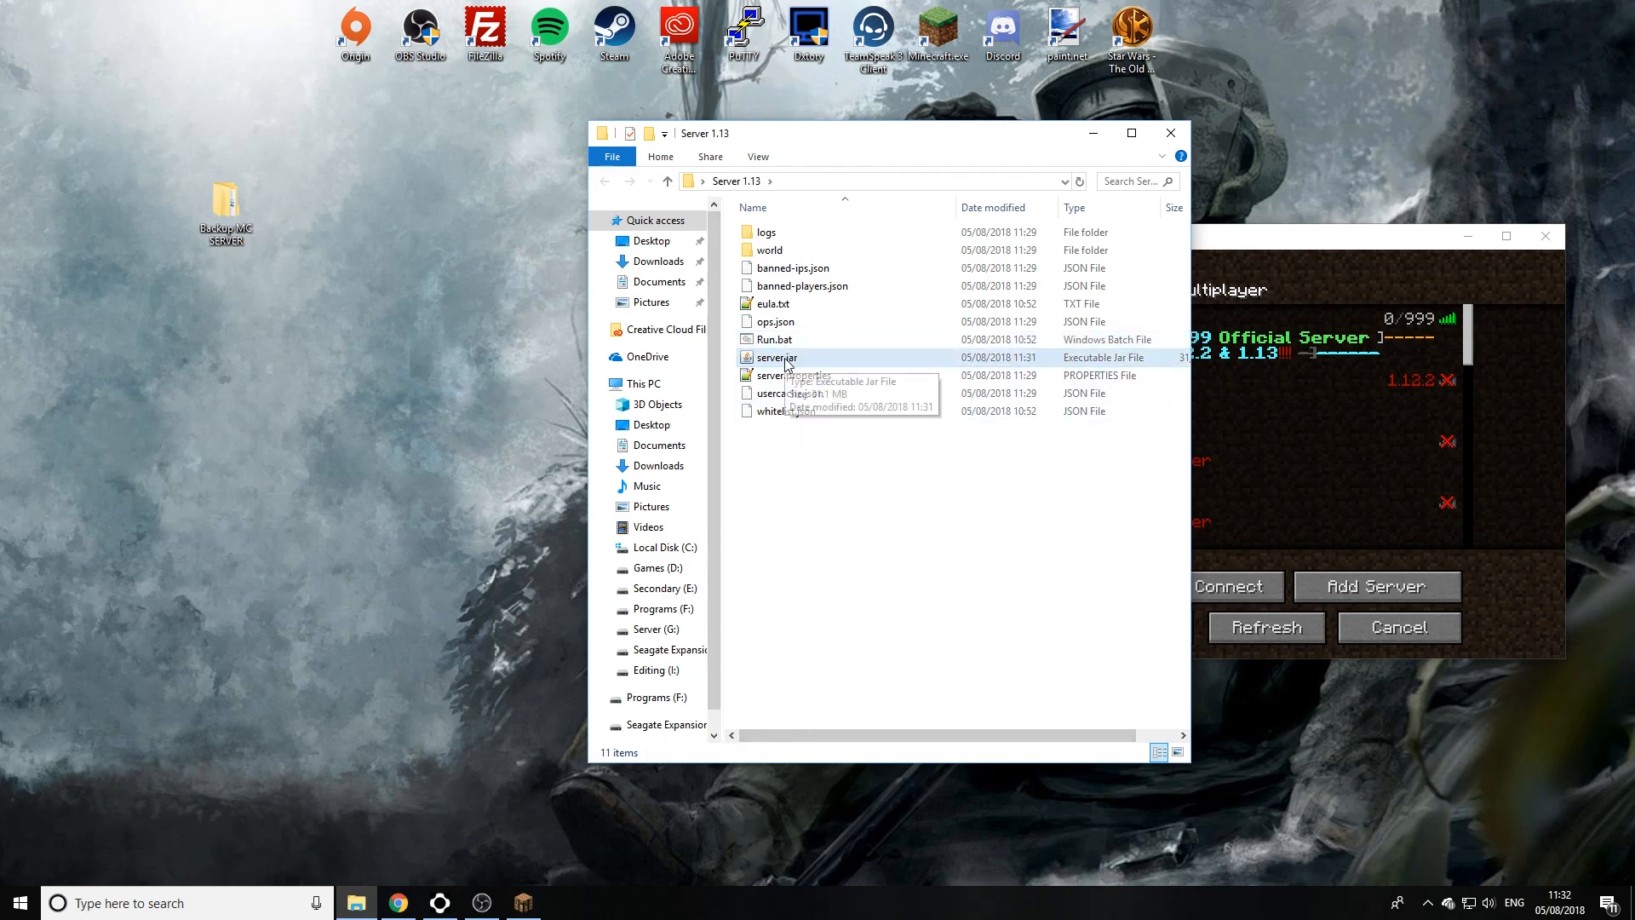
right_click(774, 339)
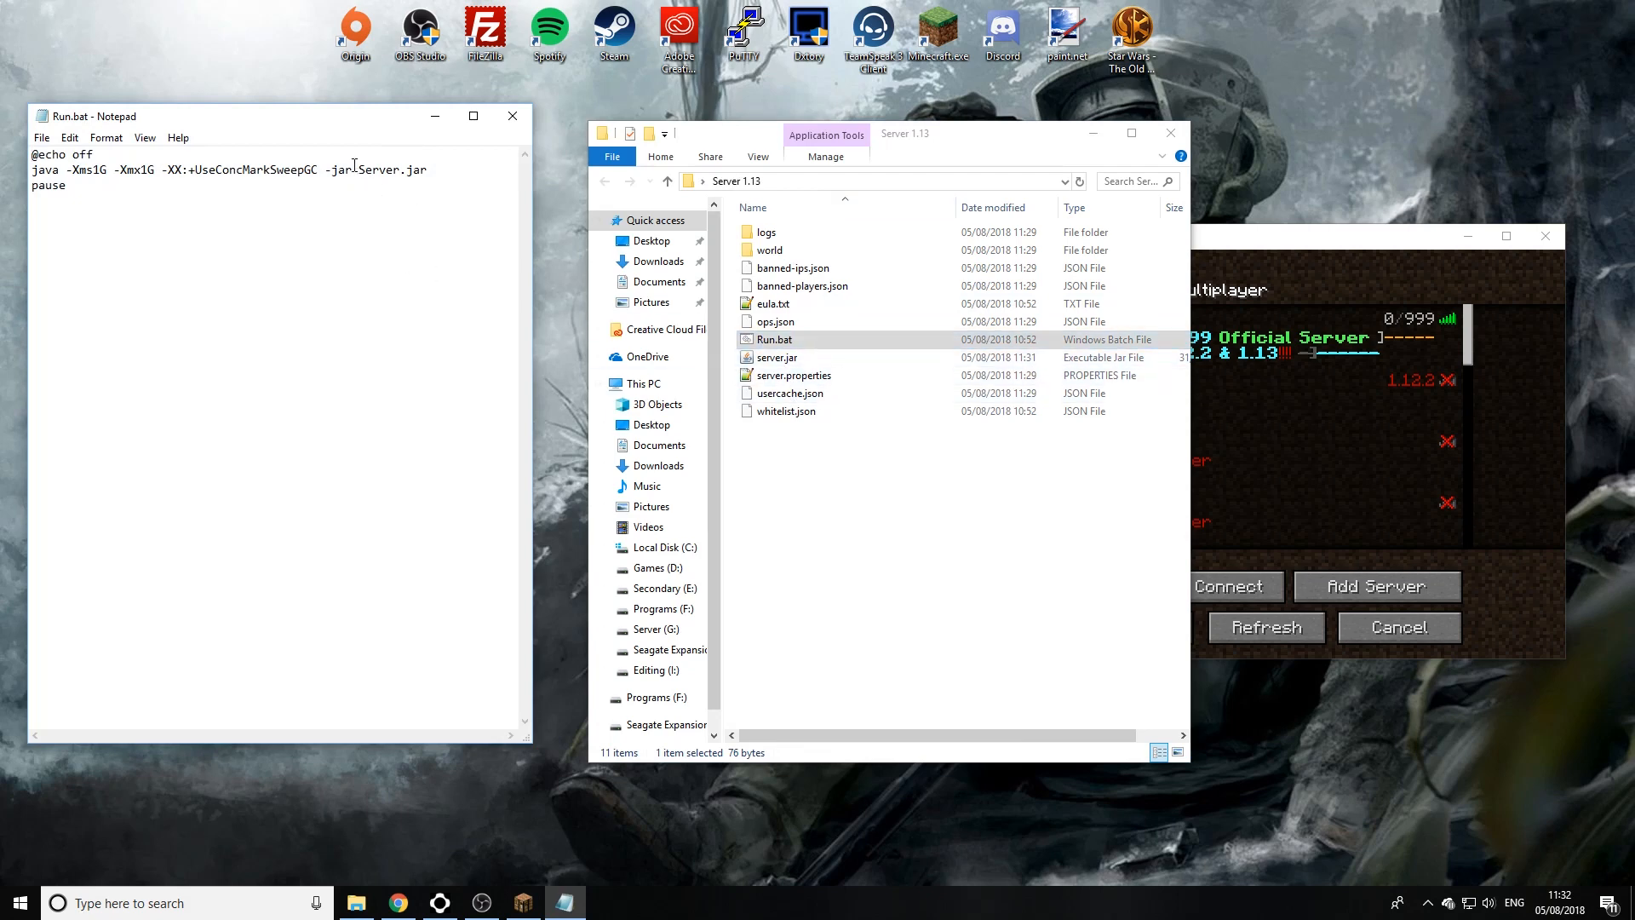
Step: Change the jar name in Run.bat's java command to lowercase server.jar
double_click(388, 169)
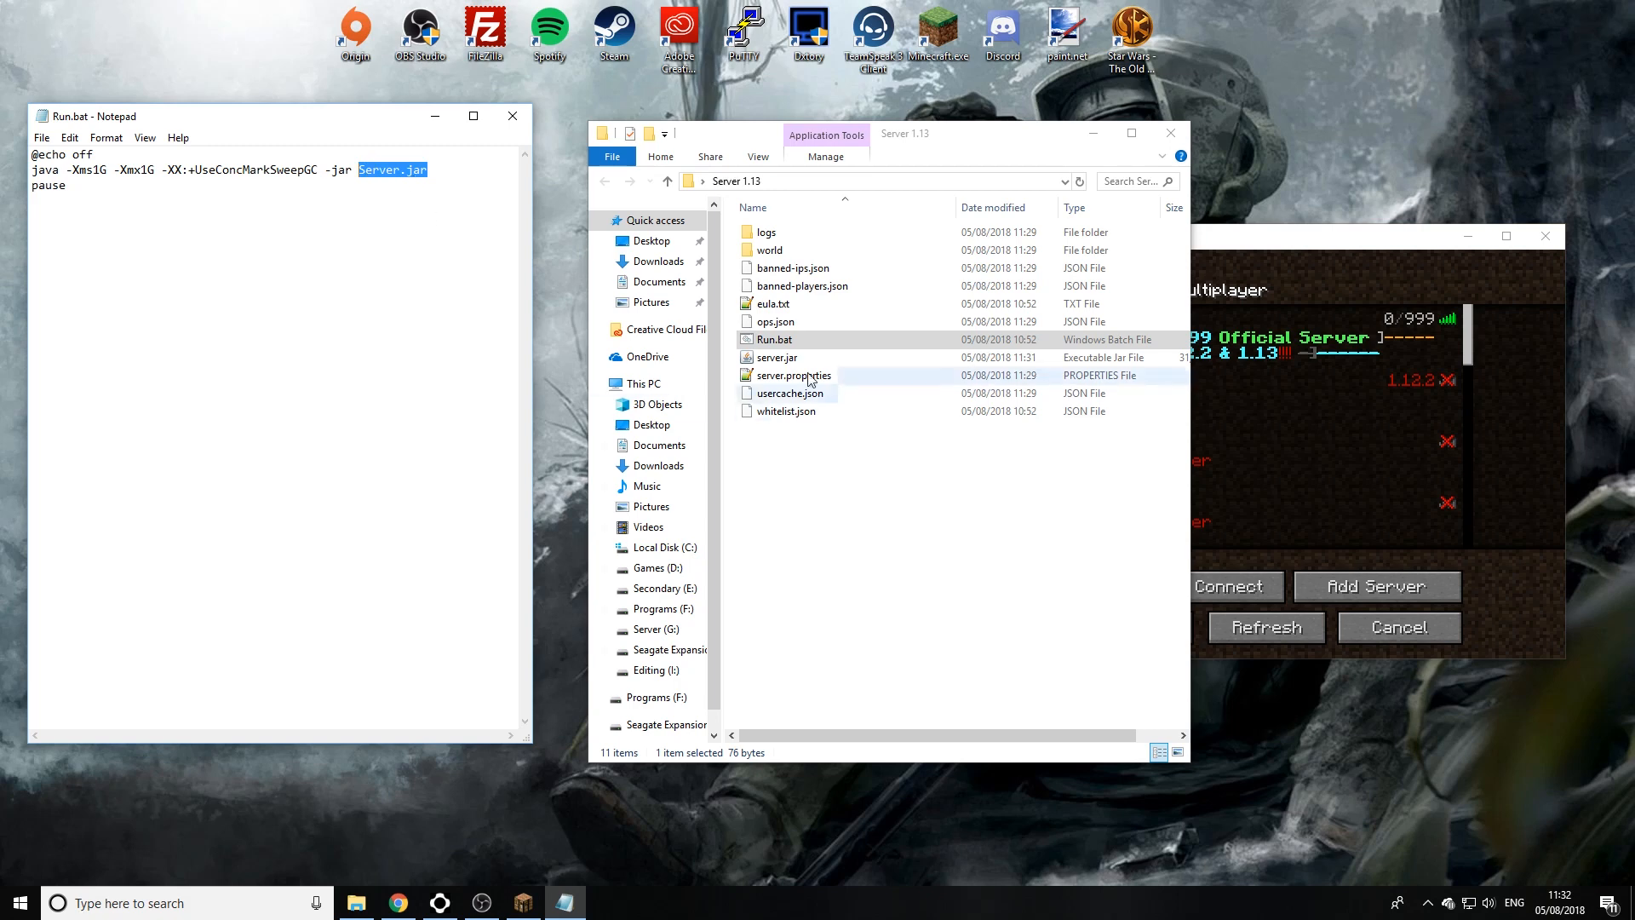
click(777, 356)
text(s)
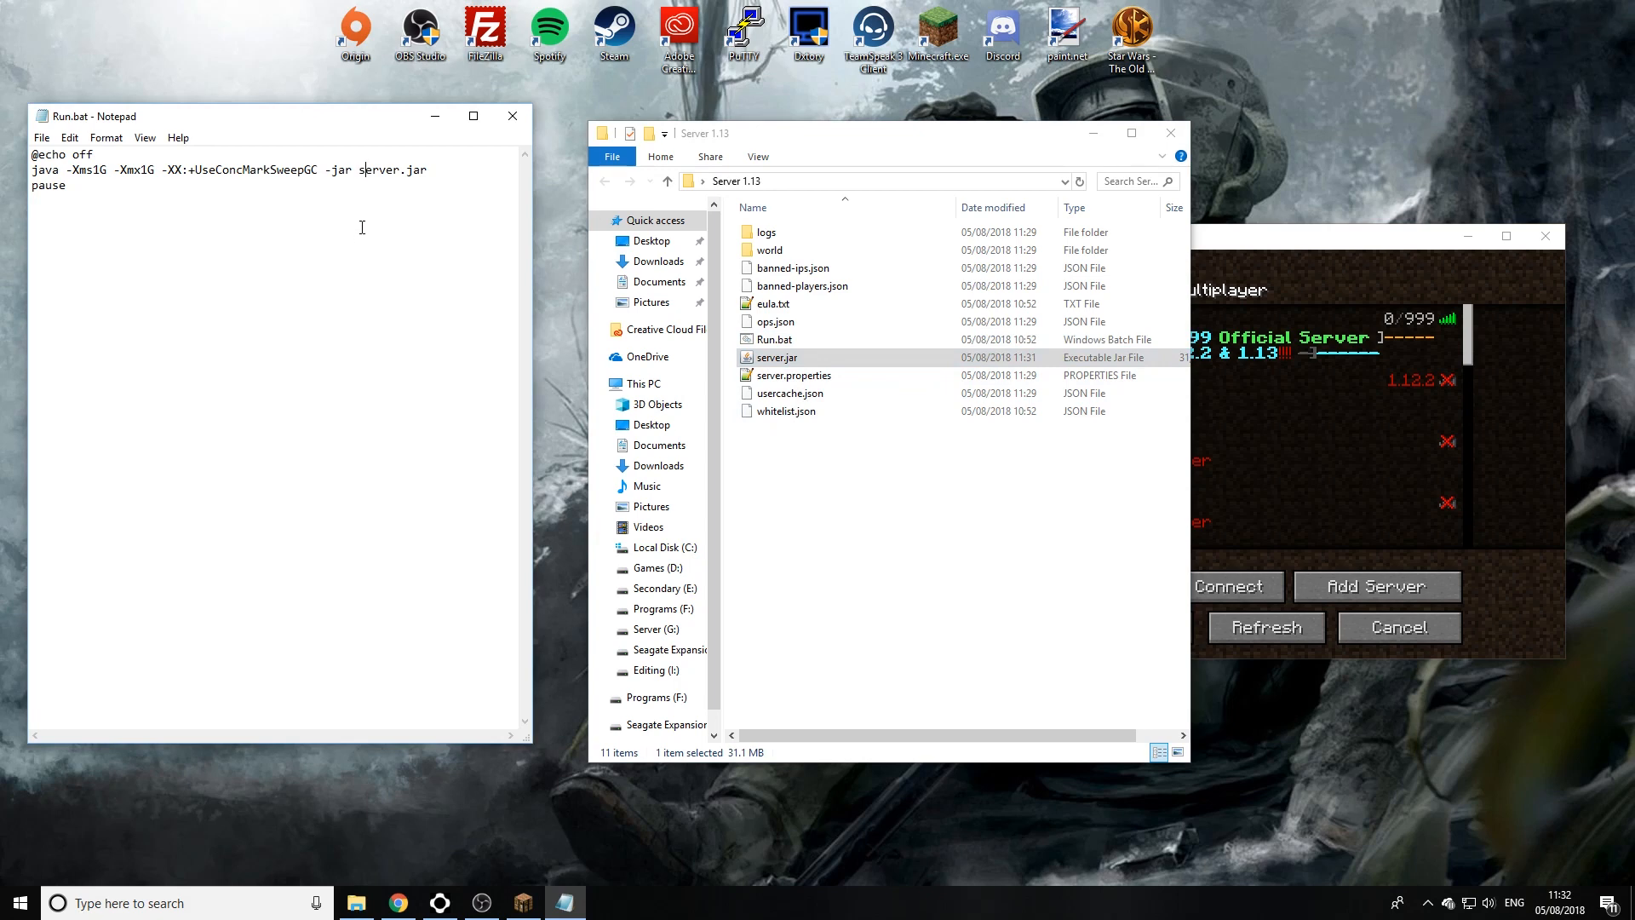
mouse_move(101, 152)
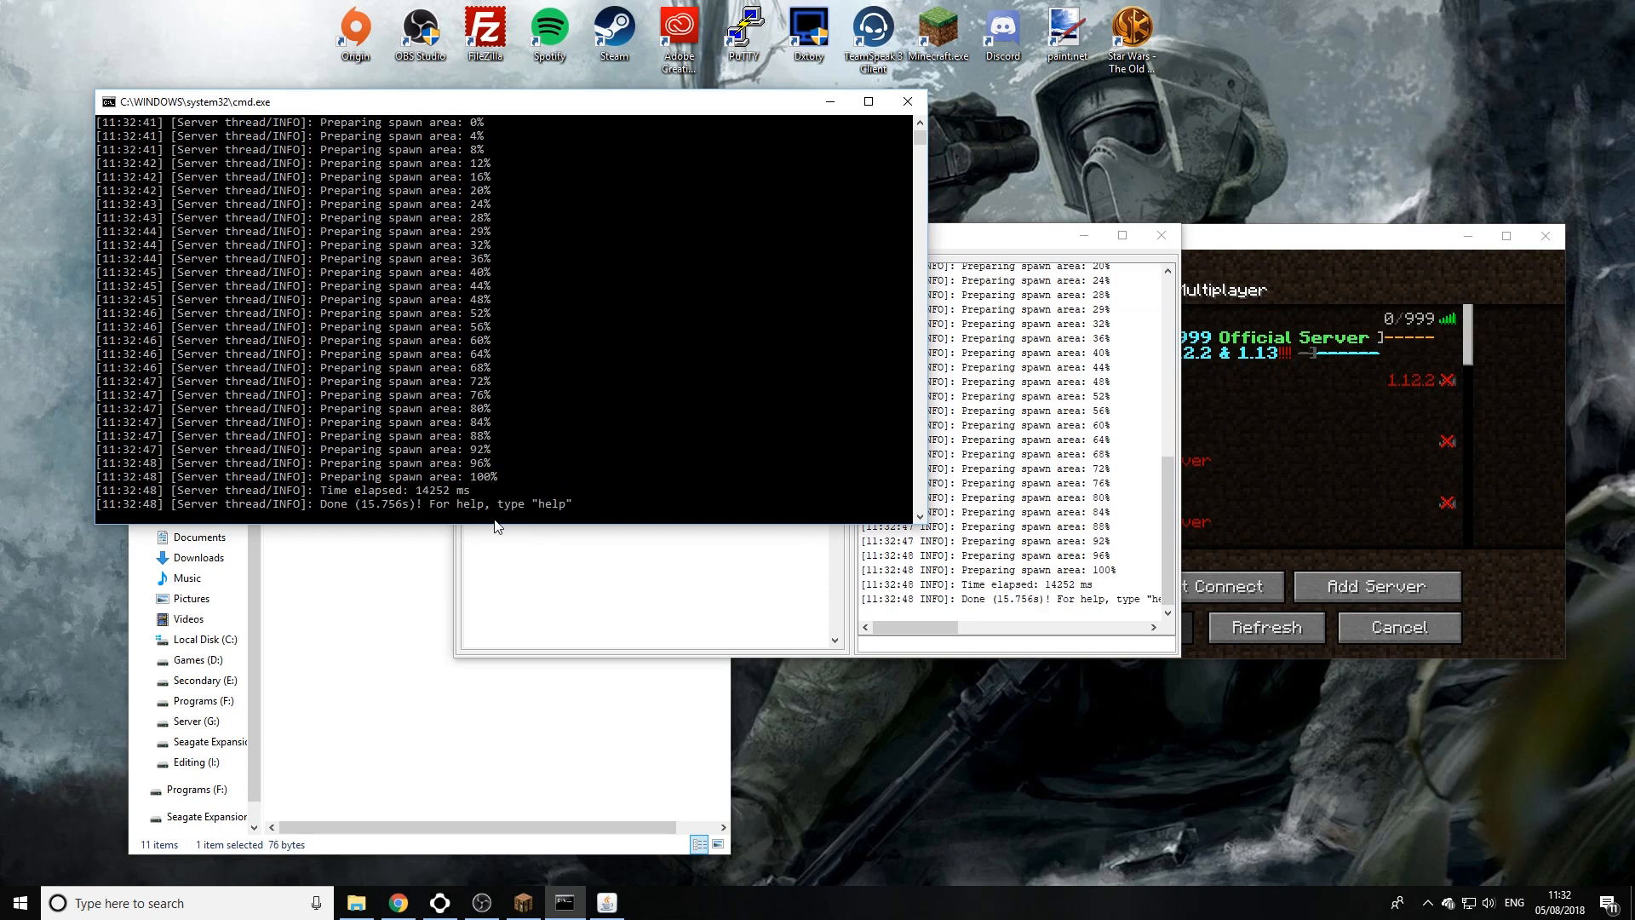
Step: Stop the 1.13 server from its console once the spawn area is prepared
text(st)
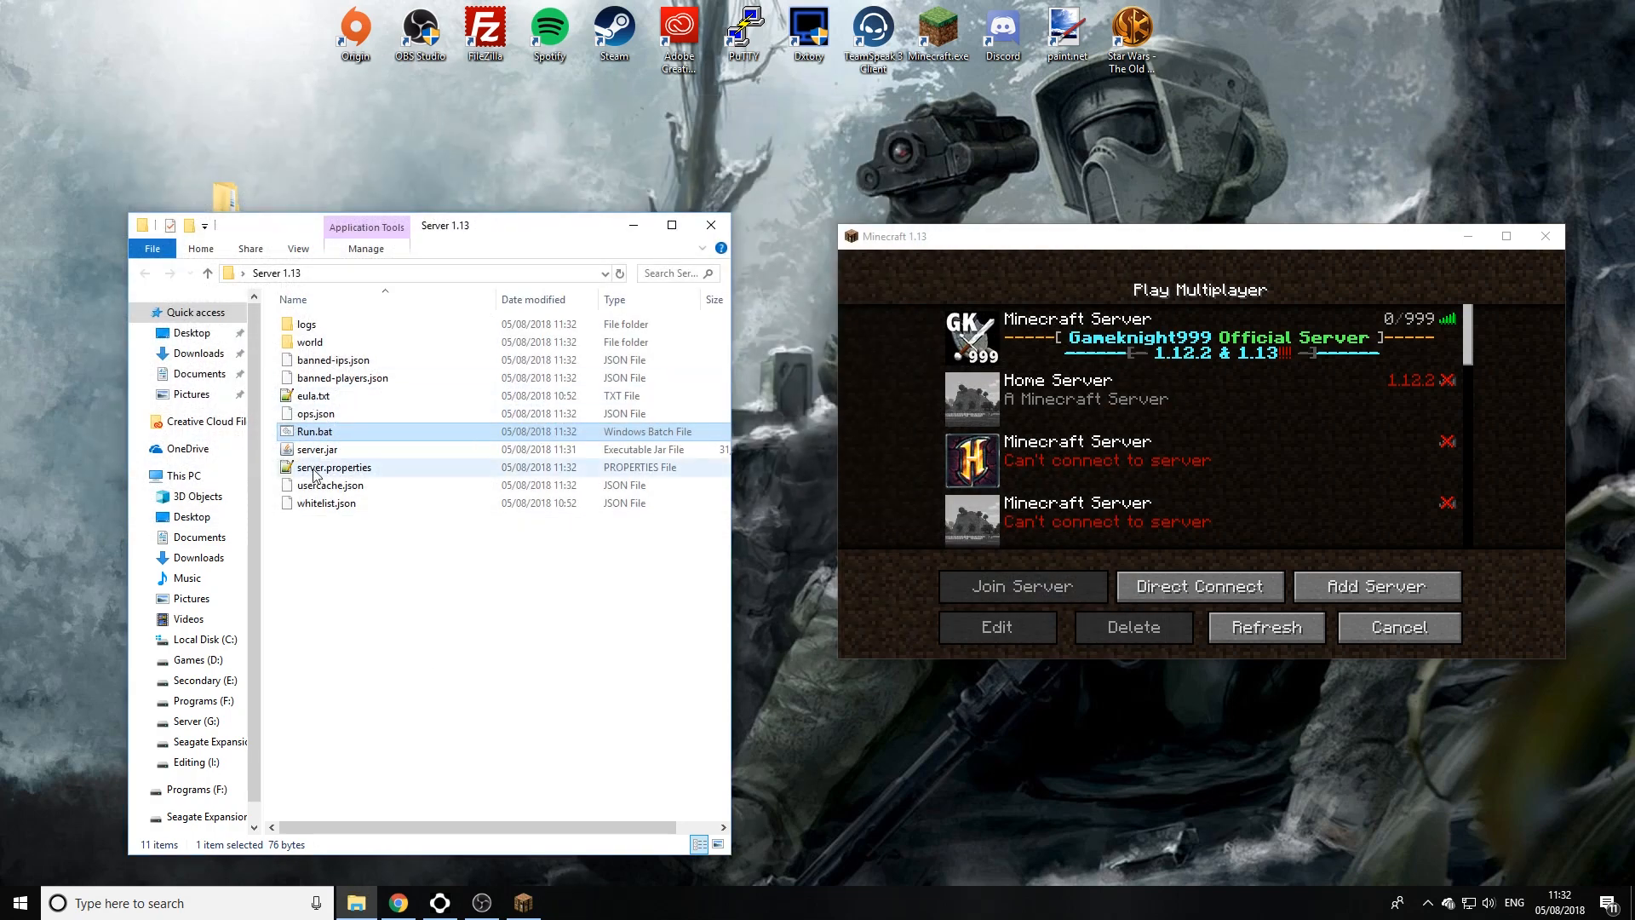
double_click(315, 431)
text(op)
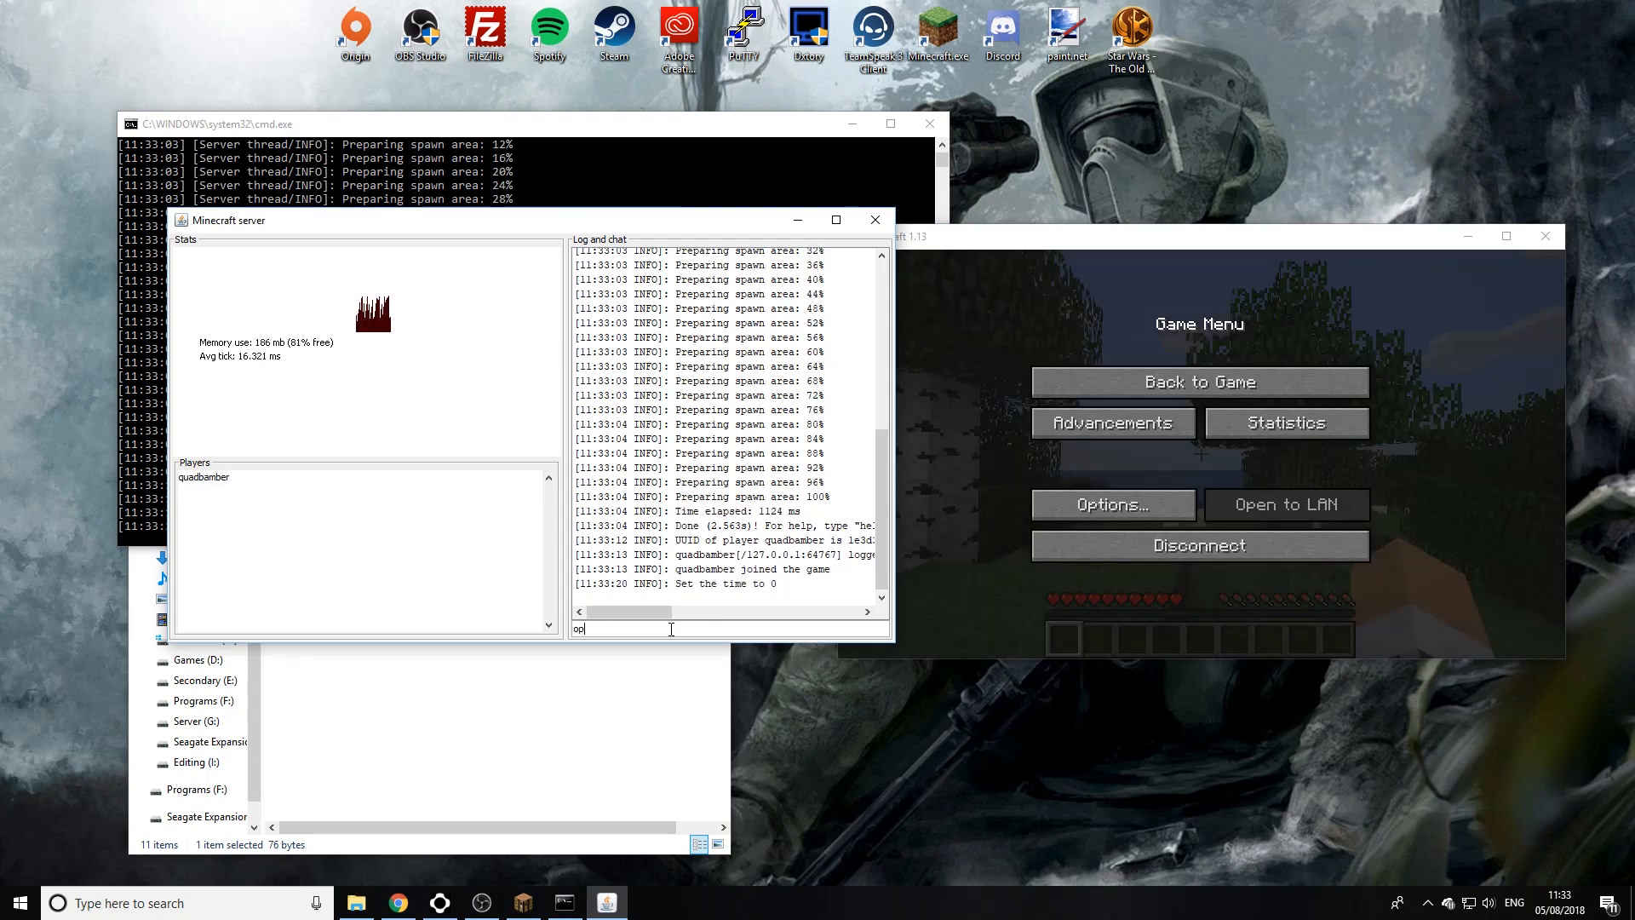
Step: Make the player a server operator, return to the world and enter /gamemode adventure
key(enter)
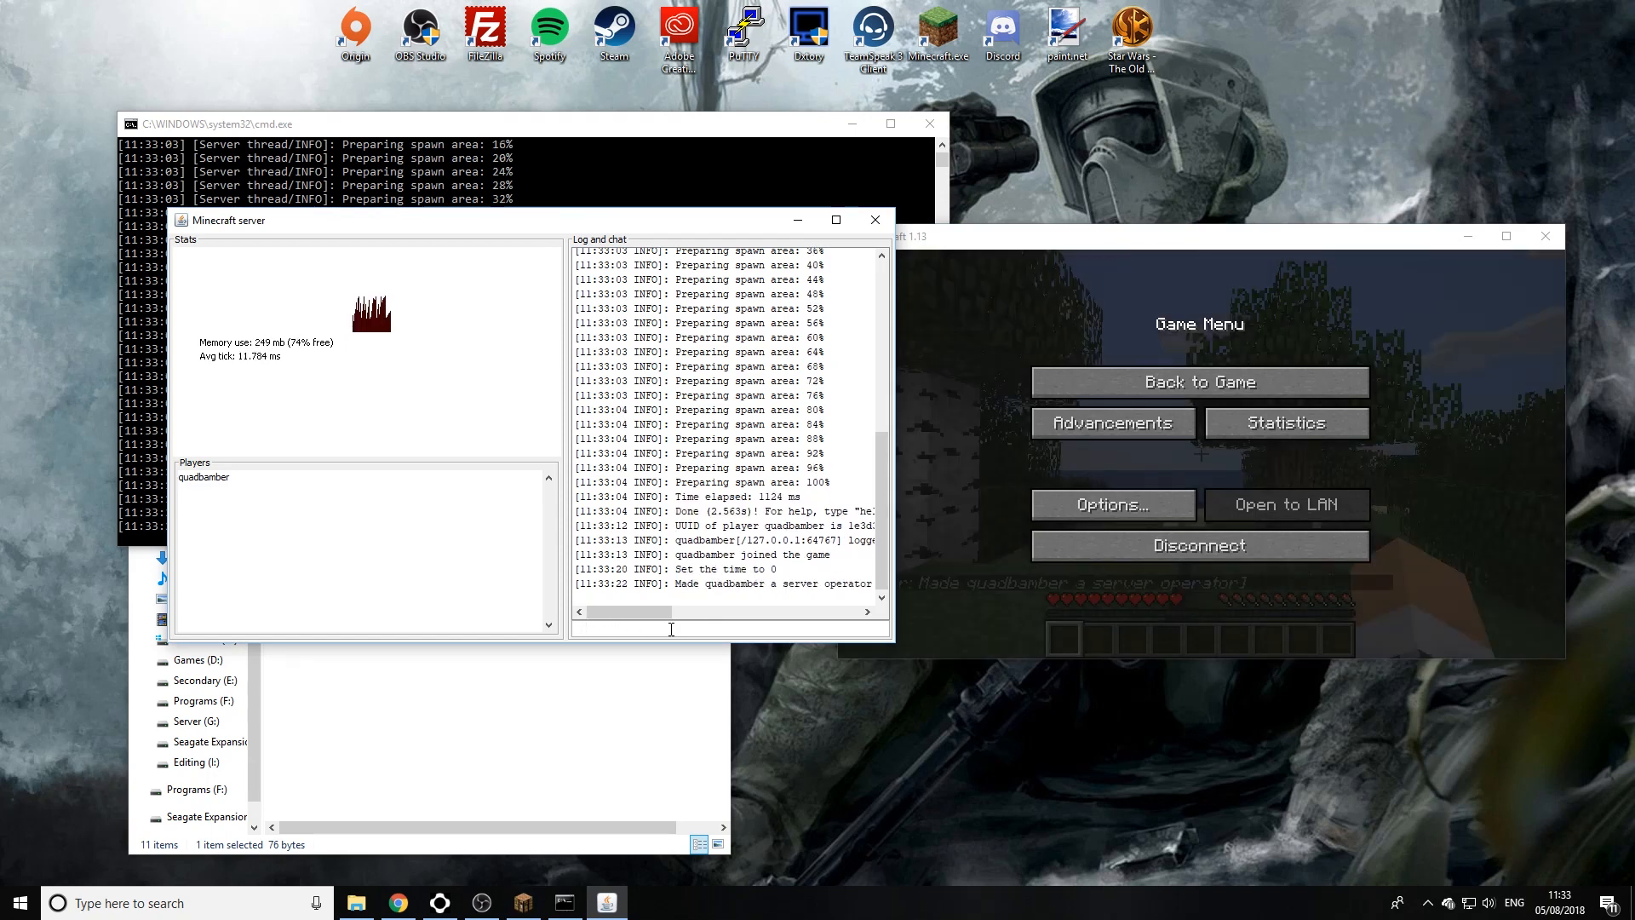
click(1199, 380)
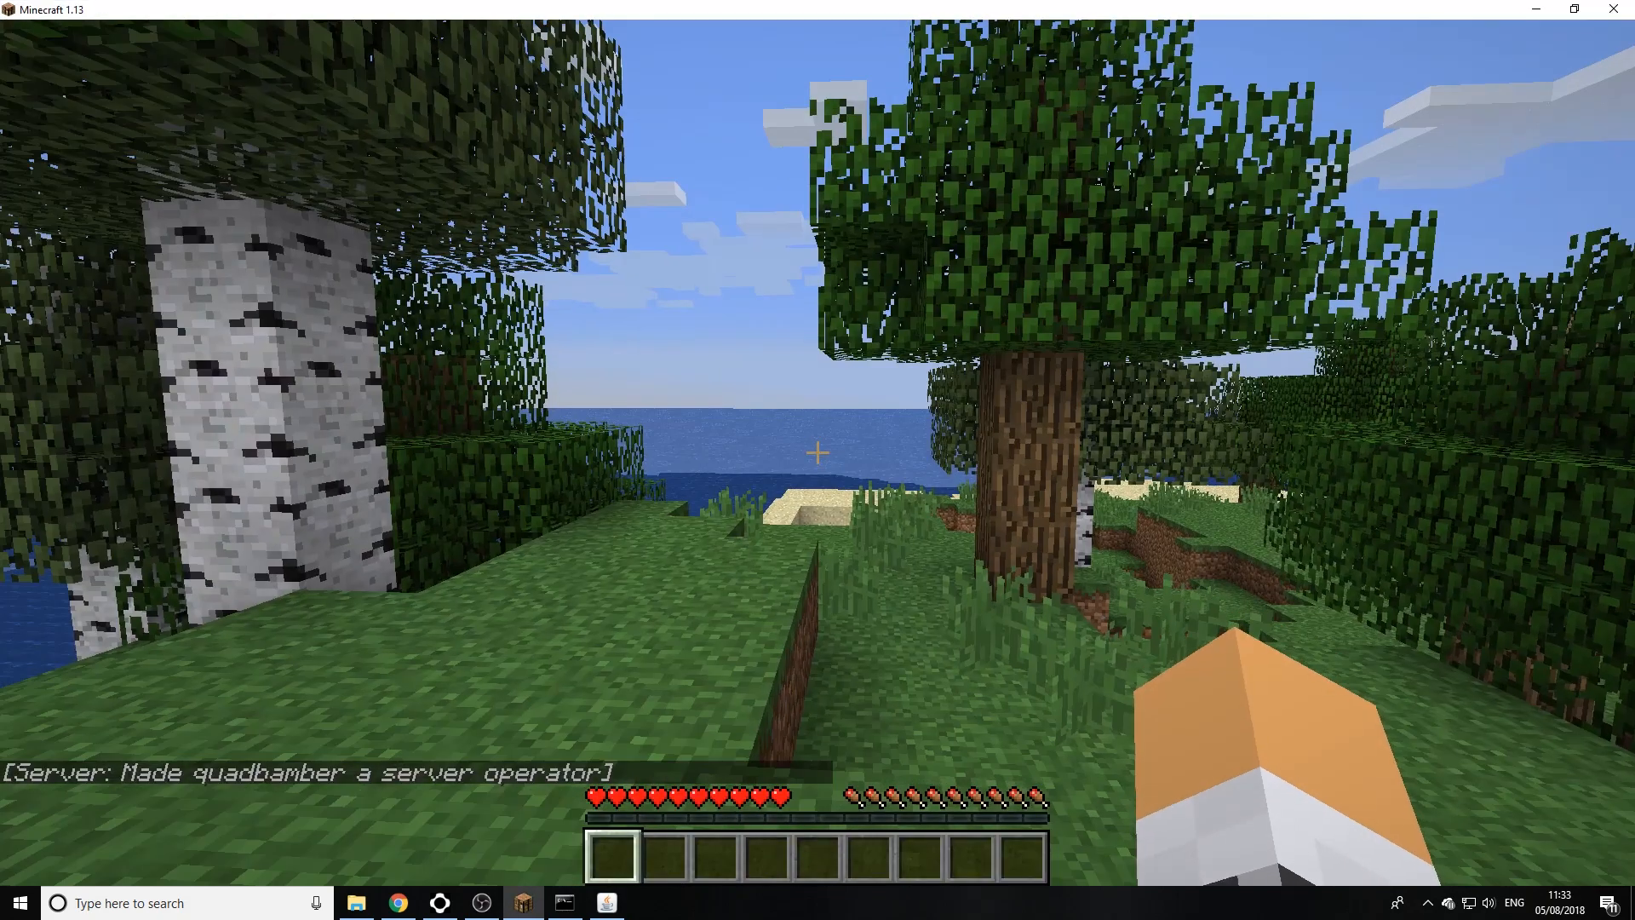
text(/gamemode adventure)
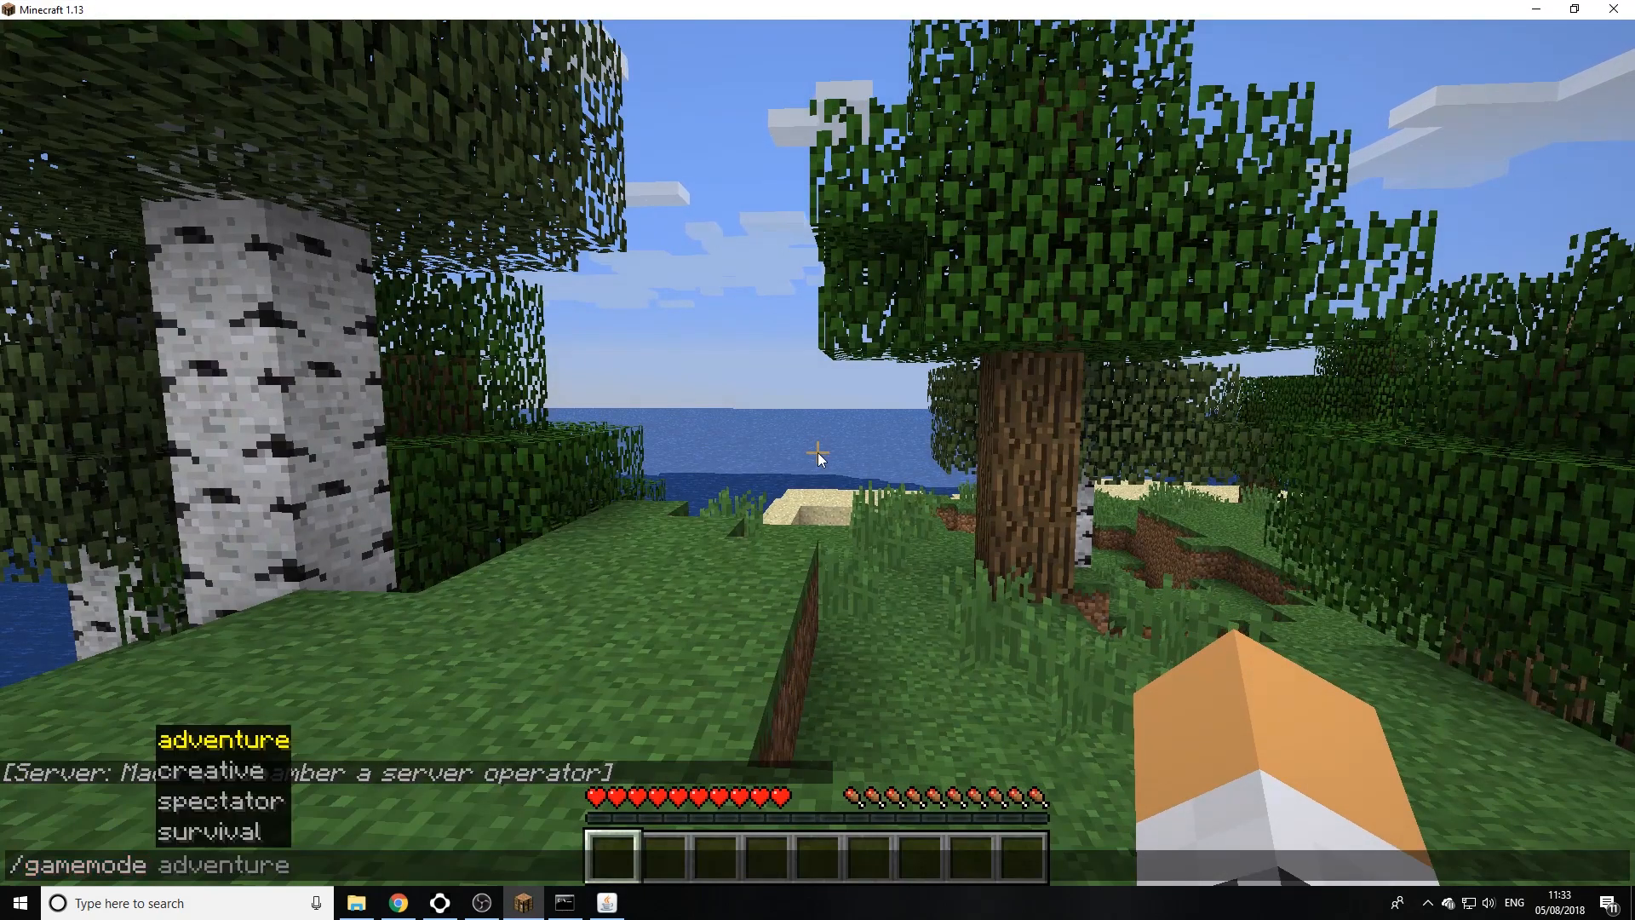